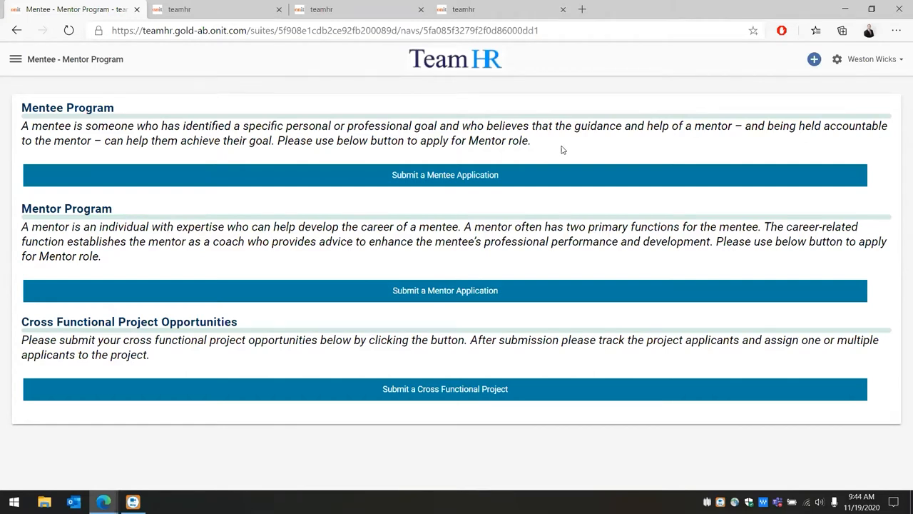
{"action": "mouse_move", "coordinate": [442, 295]}
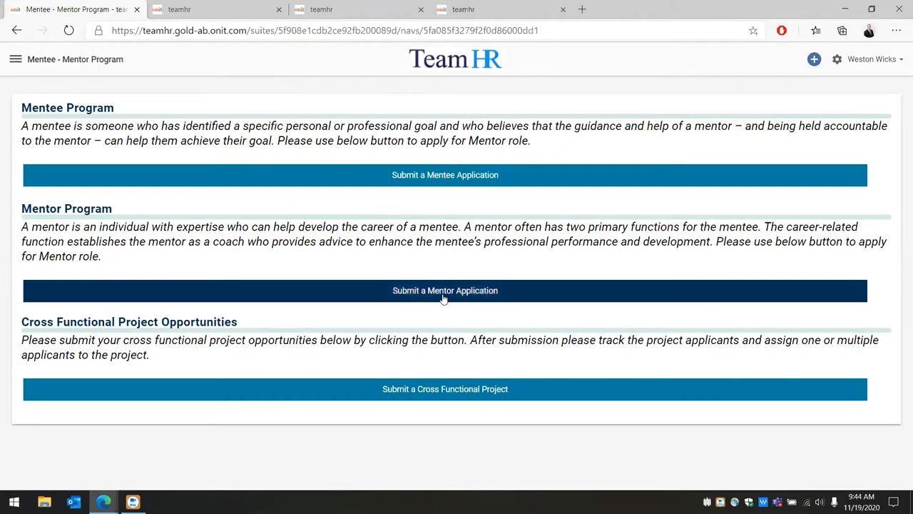
{"action": "mouse_move", "coordinate": [400, 295]}
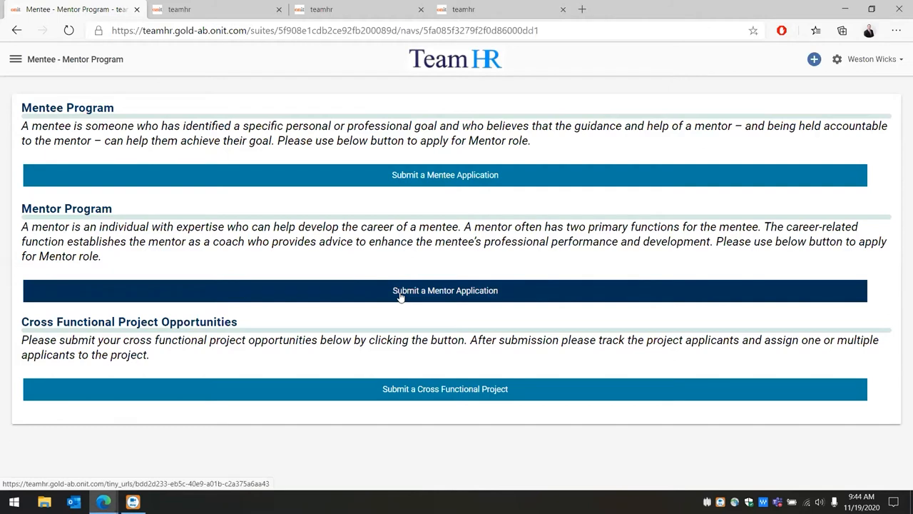
{"action": "mouse_move", "coordinate": [379, 300]}
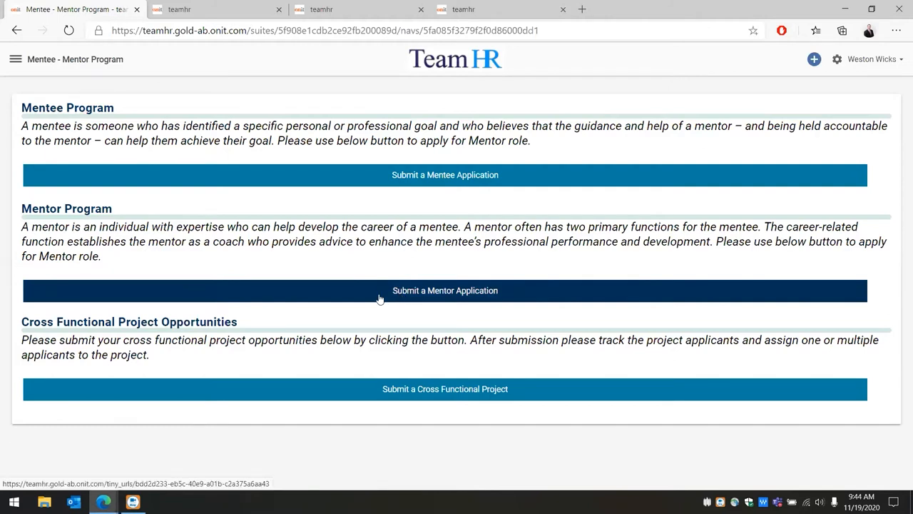
Step: Submit Dwight Schrute's mentor application with Animals/Pets and Gardening as hobbies, leaving it Pending Review
{"action": "left_click", "coordinate": [446, 291]}
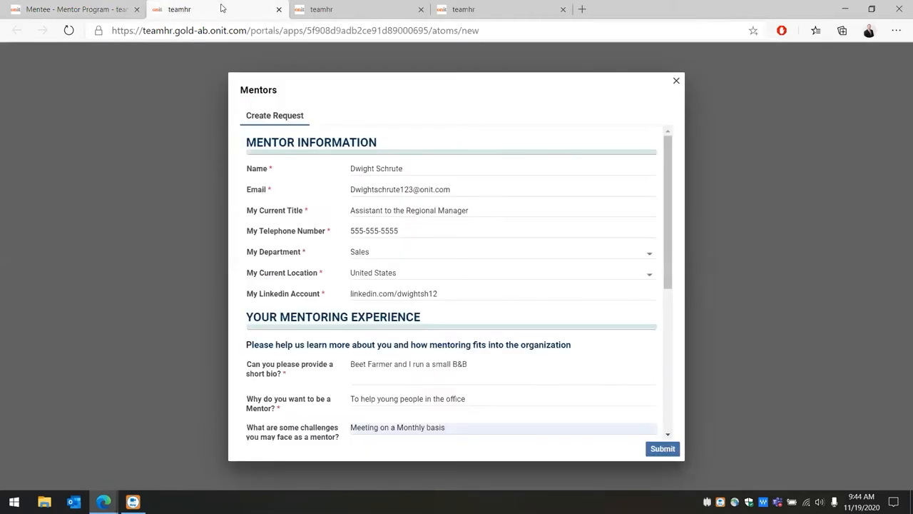
{"action": "mouse_move", "coordinate": [411, 156]}
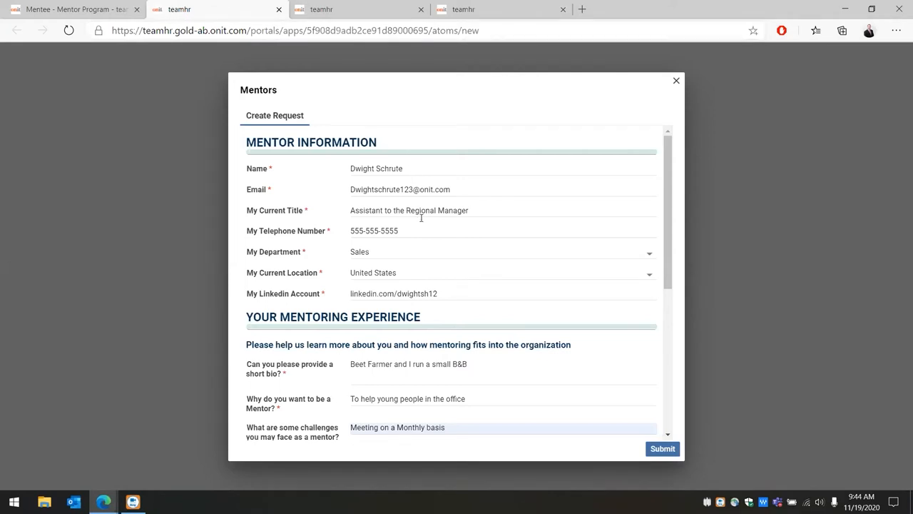
{"action": "scroll", "scroll_direction": "down", "scroll_amount": 3}
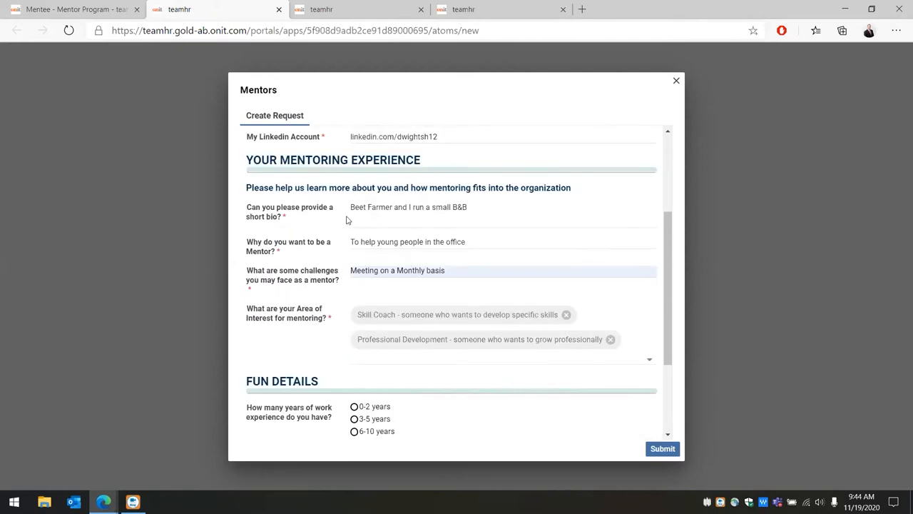
{"action": "left_click", "coordinate": [468, 206]}
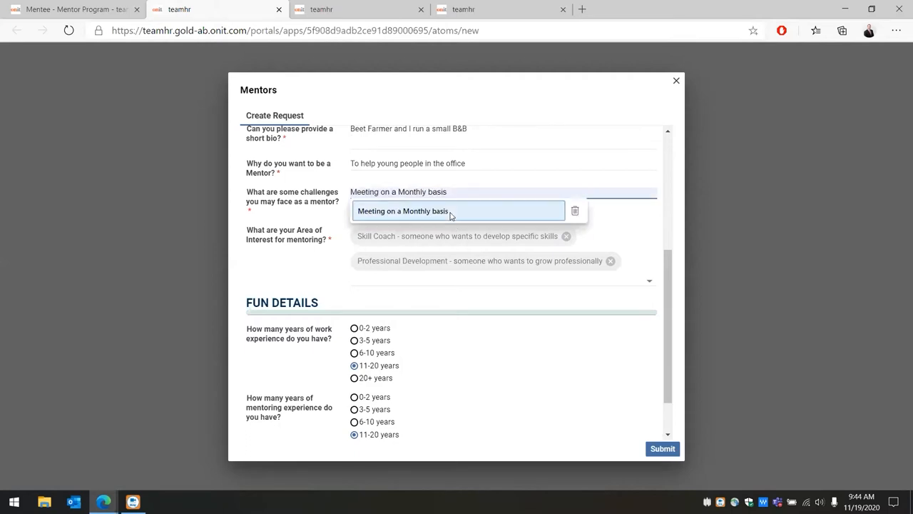
{"action": "left_click", "coordinate": [308, 262]}
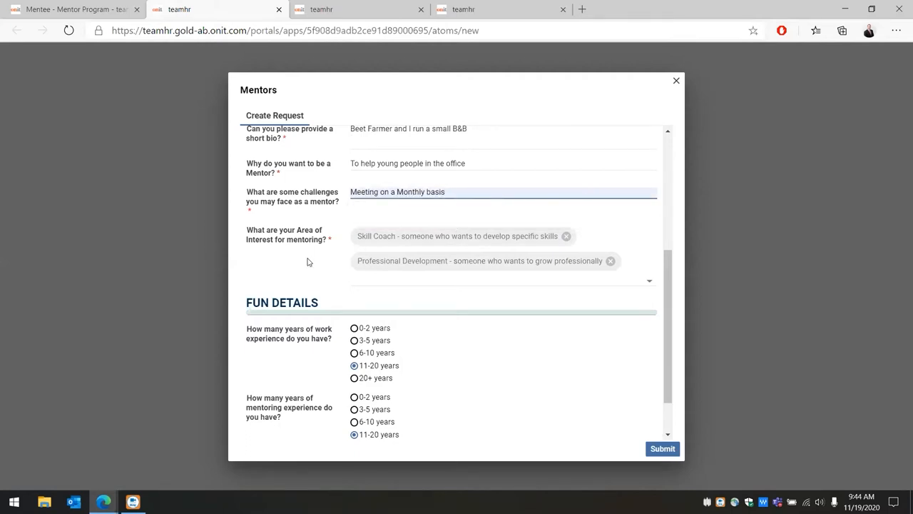
{"action": "scroll", "scroll_direction": "down", "scroll_amount": 3}
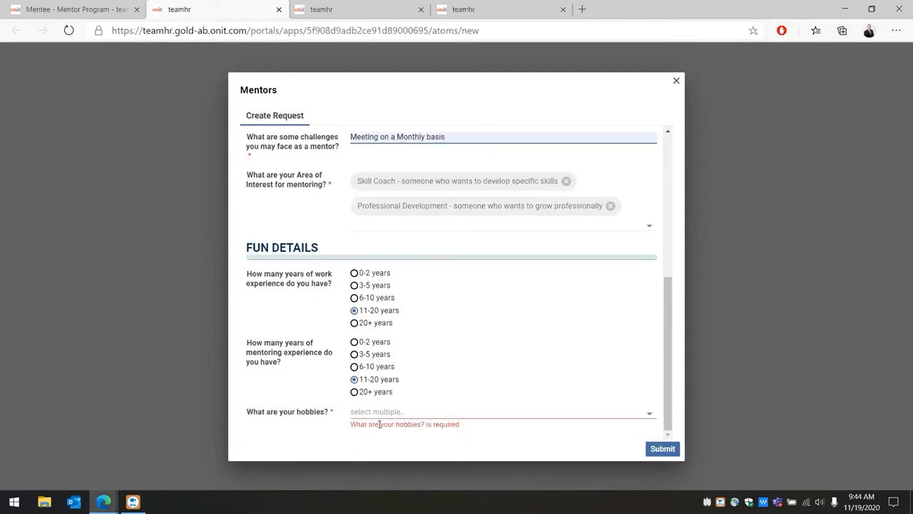
{"action": "left_click", "coordinate": [499, 410]}
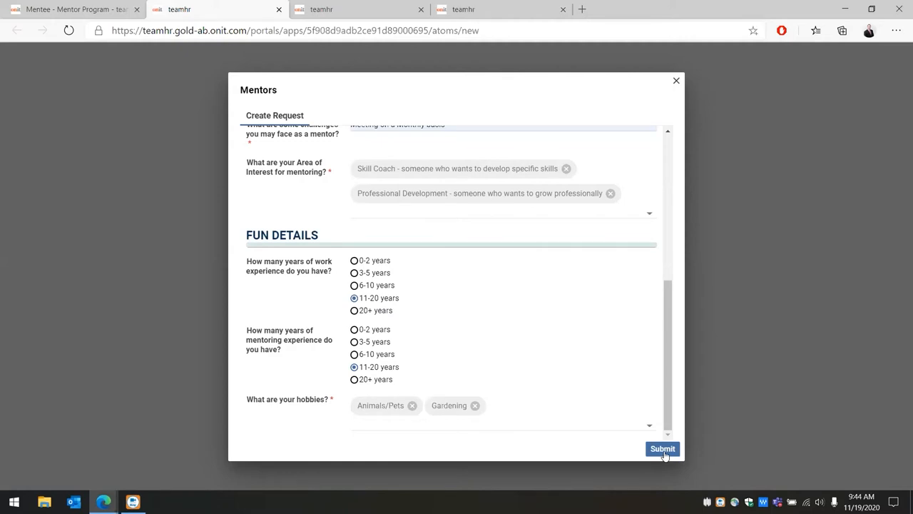
{"action": "left_click", "coordinate": [662, 448]}
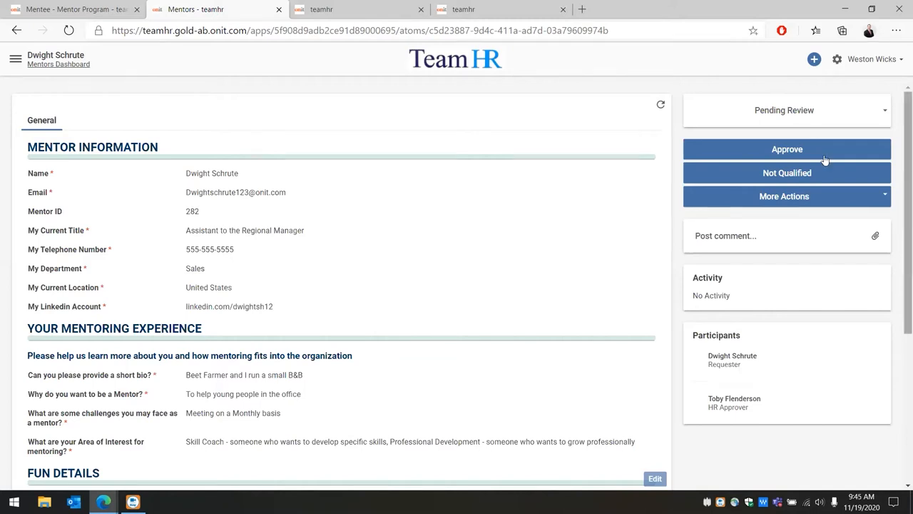
Step: Approve Dwight Schrute's mentor application to Active and return to the Mentee - Mentor Program page
{"action": "left_click", "coordinate": [787, 150]}
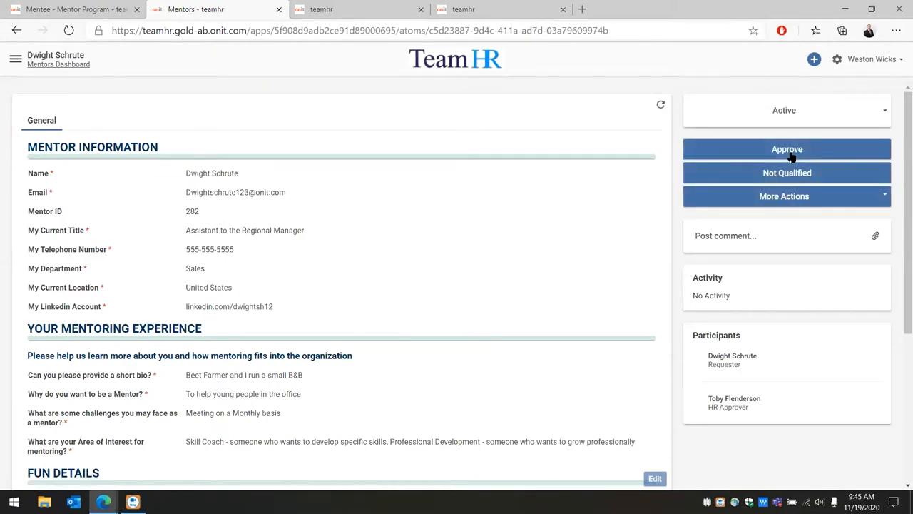
{"action": "left_click", "coordinate": [79, 13]}
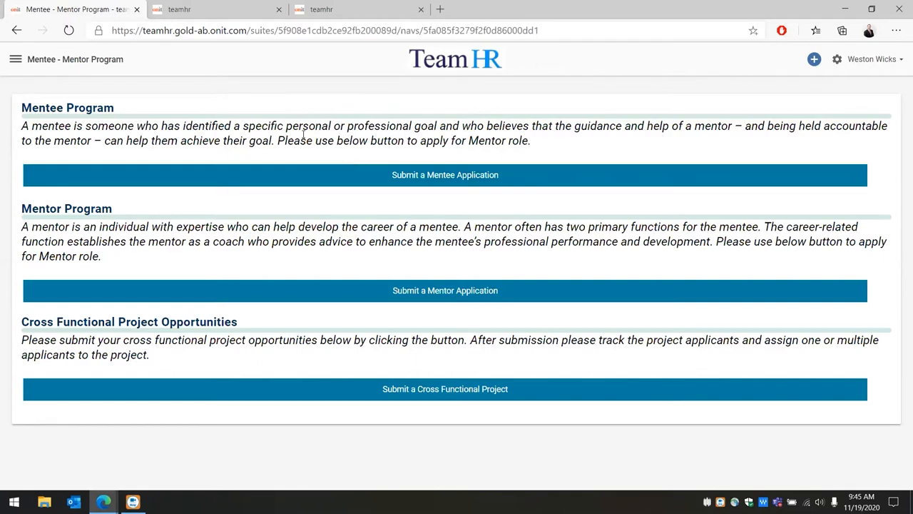
Step: Submit Jim Halpert's mentee application with interests Marketing, Legal and Finance, now showing Pending
{"action": "left_click", "coordinate": [445, 174]}
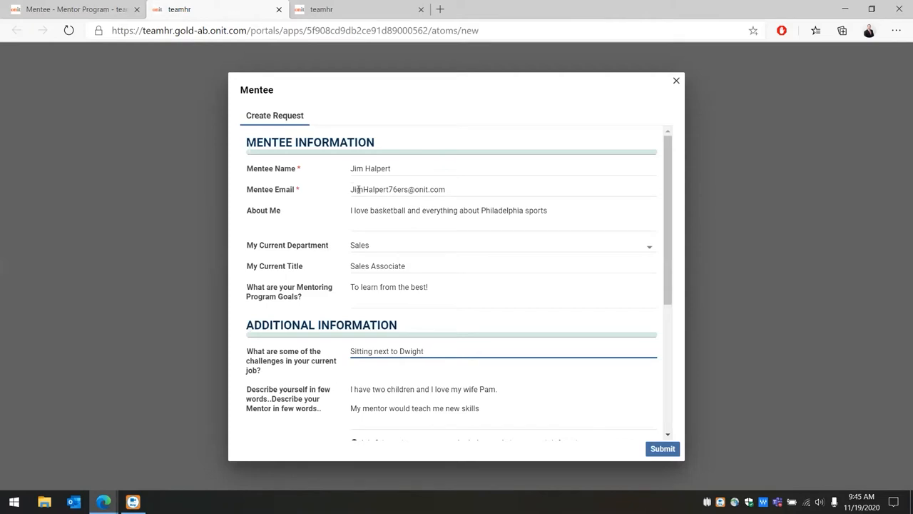
{"action": "scroll", "scroll_direction": "down", "scroll_amount": 3}
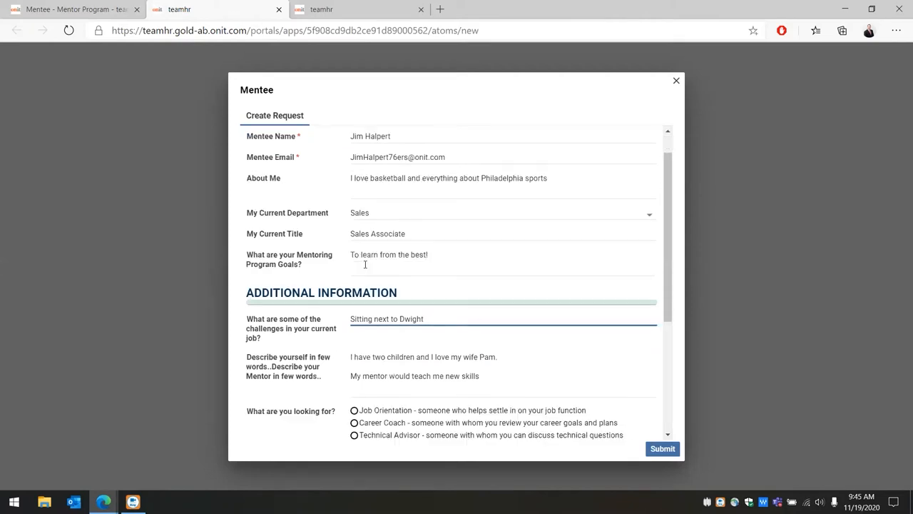
{"action": "scroll", "scroll_direction": "down", "scroll_amount": 3}
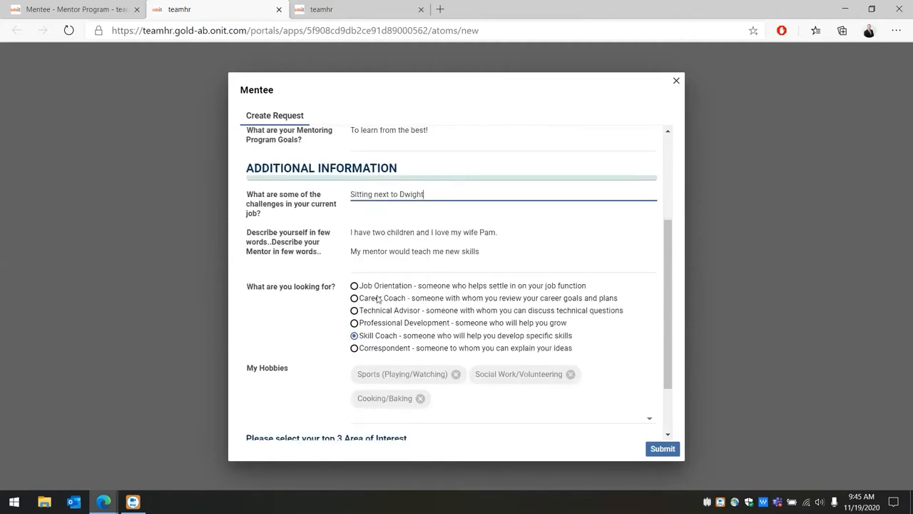
{"action": "scroll", "scroll_direction": "down", "scroll_amount": 3}
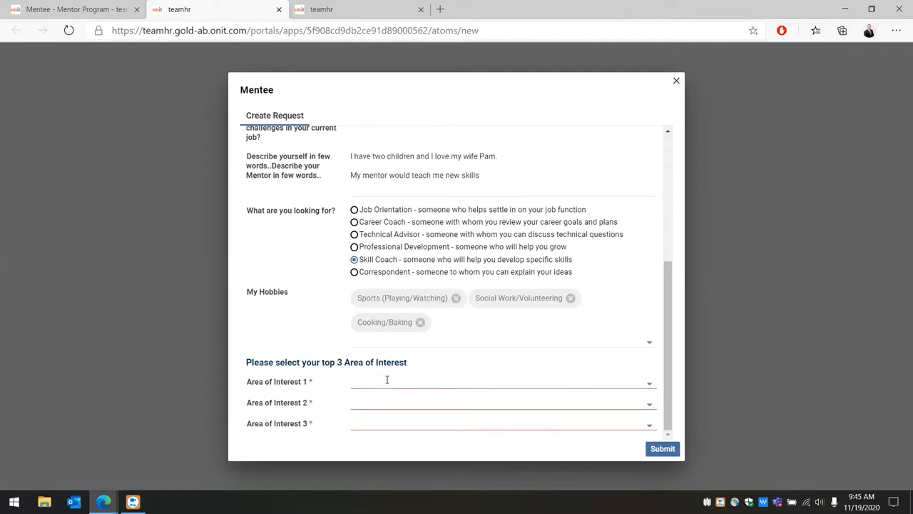
{"action": "left_click", "coordinate": [502, 382]}
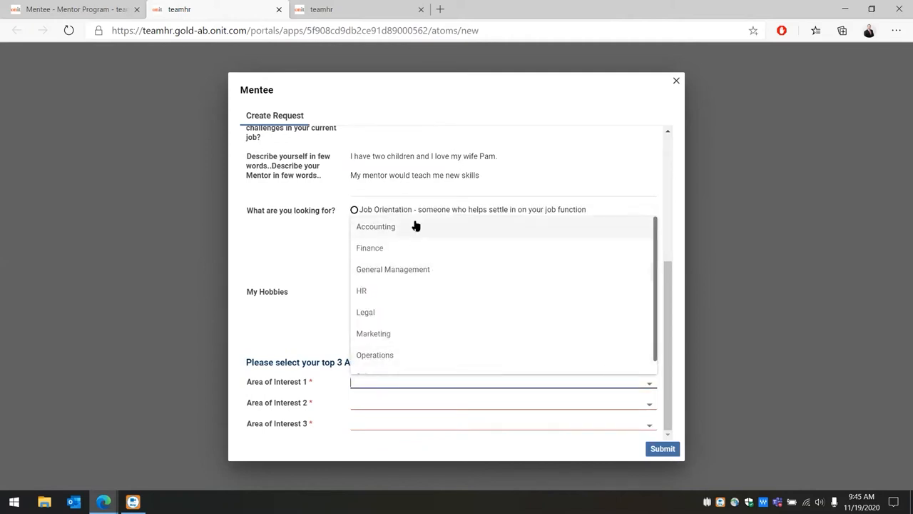
{"action": "mouse_move", "coordinate": [411, 300]}
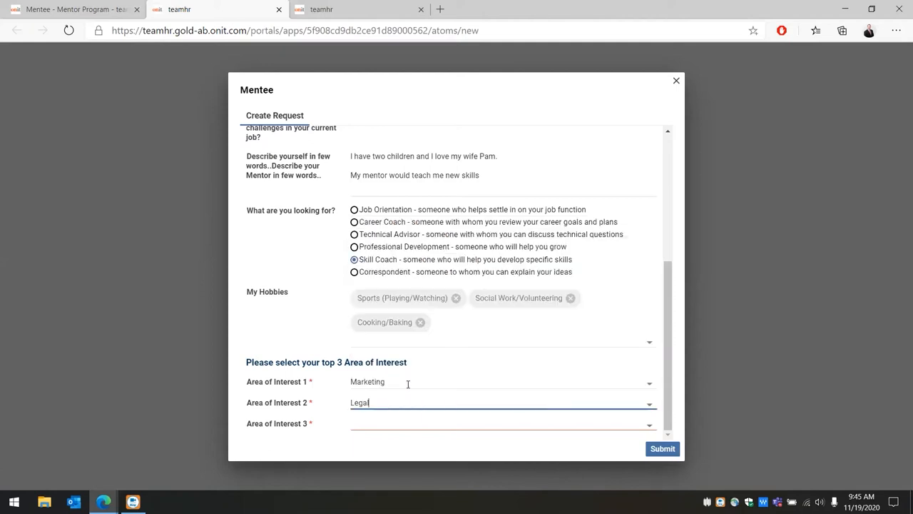
{"action": "type", "text": "Finance"}
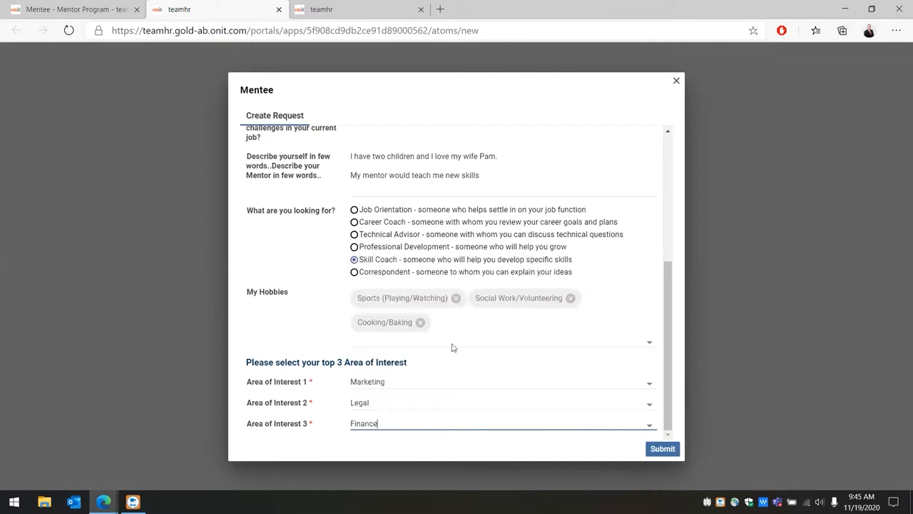
{"action": "left_click", "coordinate": [662, 448]}
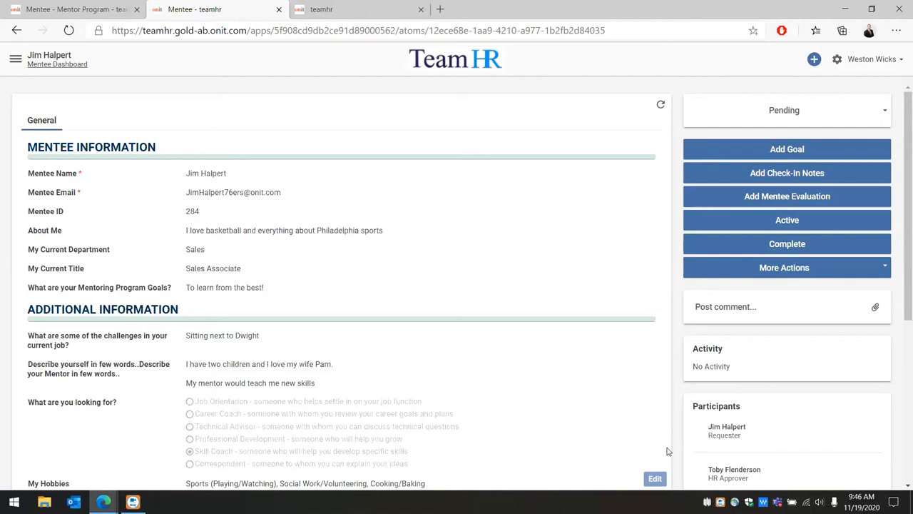
{"action": "mouse_move", "coordinate": [585, 350]}
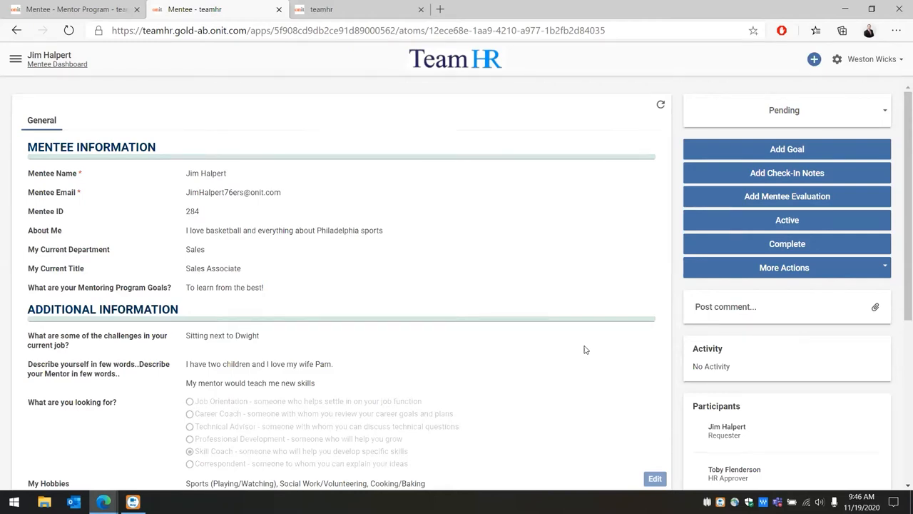
Step: Scroll through Jim Halpert's pending mentee record on the Mentee Dashboard
{"action": "scroll", "scroll_direction": "down", "scroll_amount": 3}
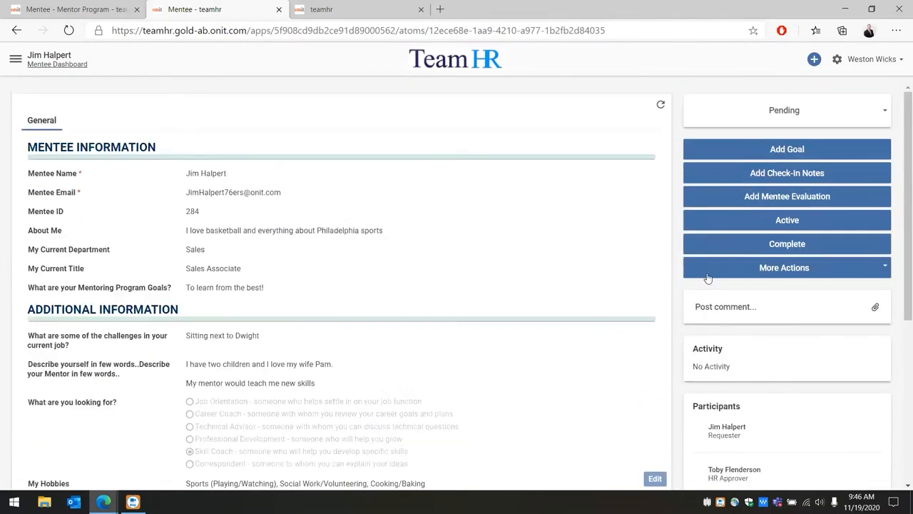
Step: Add Dwight Schrute's onit.com account as a Mentor participant via More Actions > Add Participant
{"action": "left_click", "coordinate": [788, 269]}
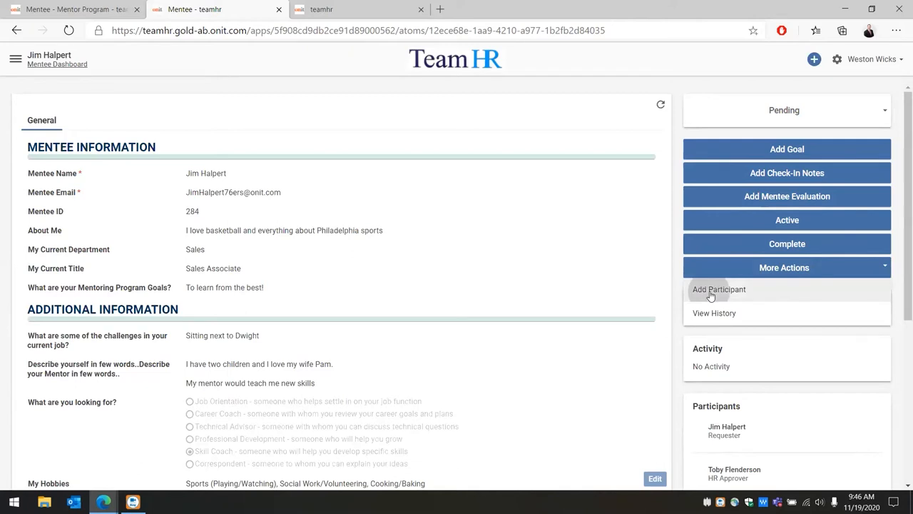
{"action": "left_click", "coordinate": [719, 288]}
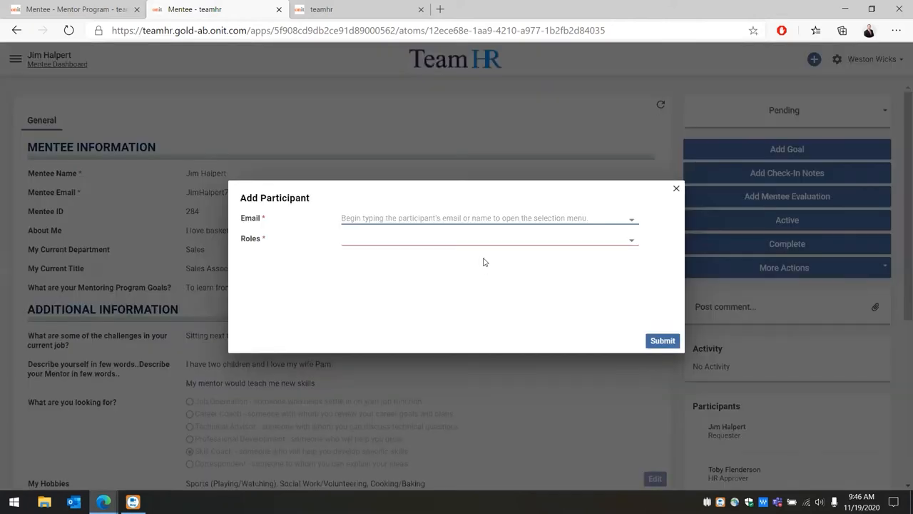
{"action": "type", "text": "dwi"}
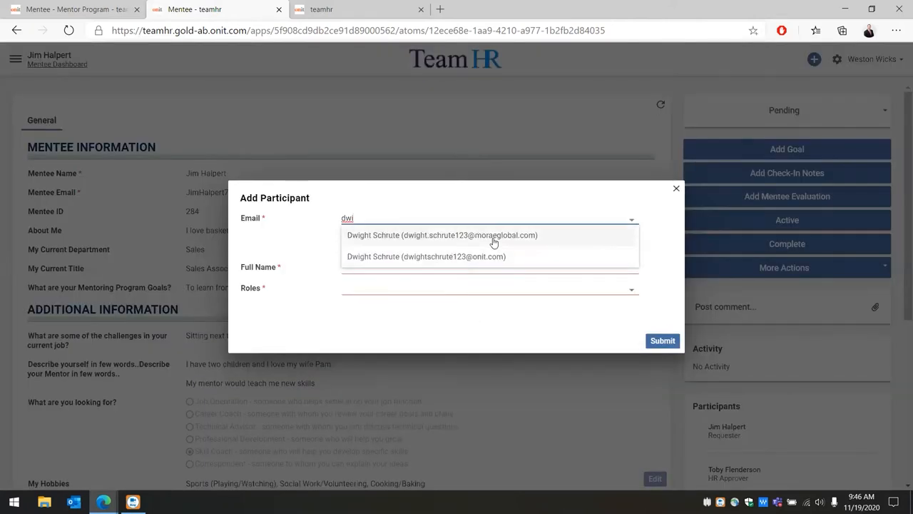
{"action": "left_click", "coordinate": [425, 256]}
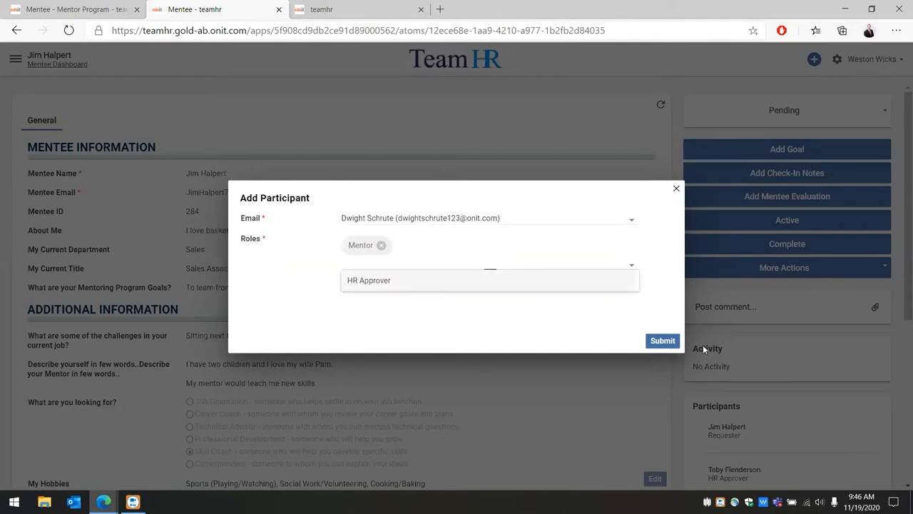
{"action": "left_click", "coordinate": [662, 339]}
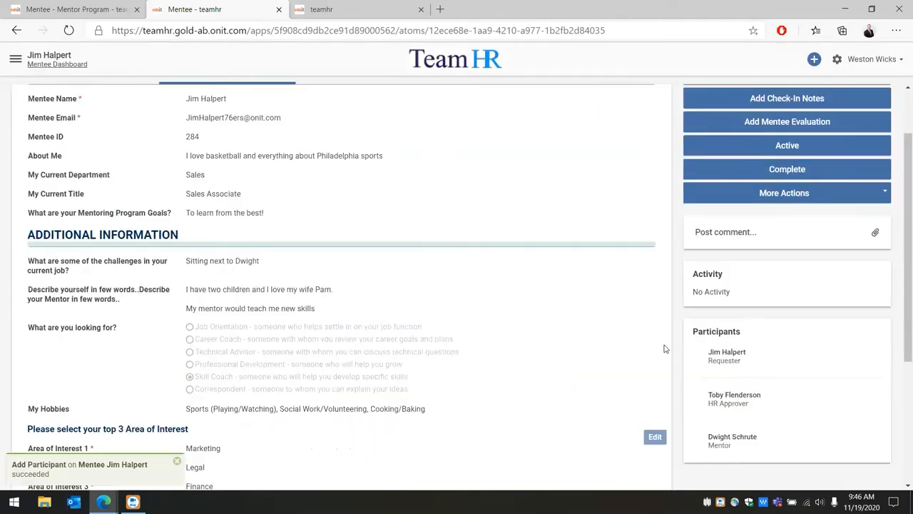
{"action": "scroll", "scroll_direction": "down", "scroll_amount": 3}
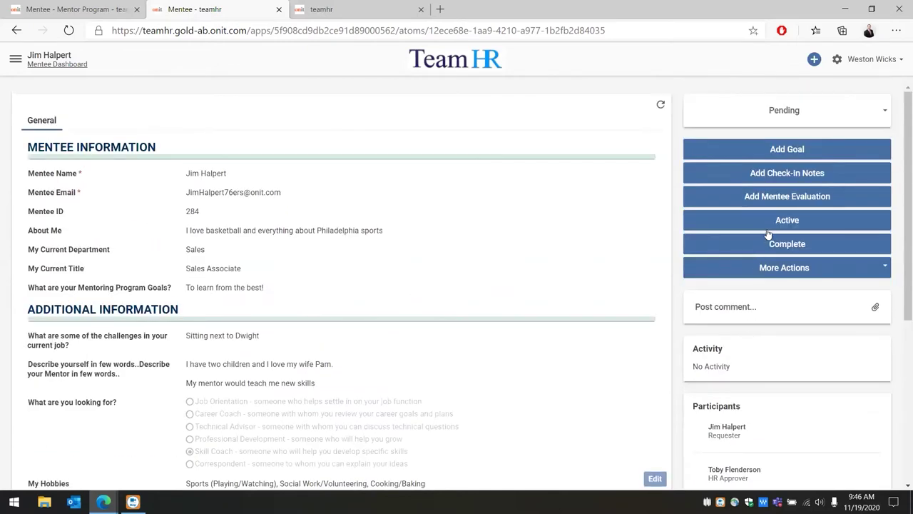
Step: Mark Jim Halpert's mentee record Active from the right-hand action panel
{"action": "left_click", "coordinate": [788, 219]}
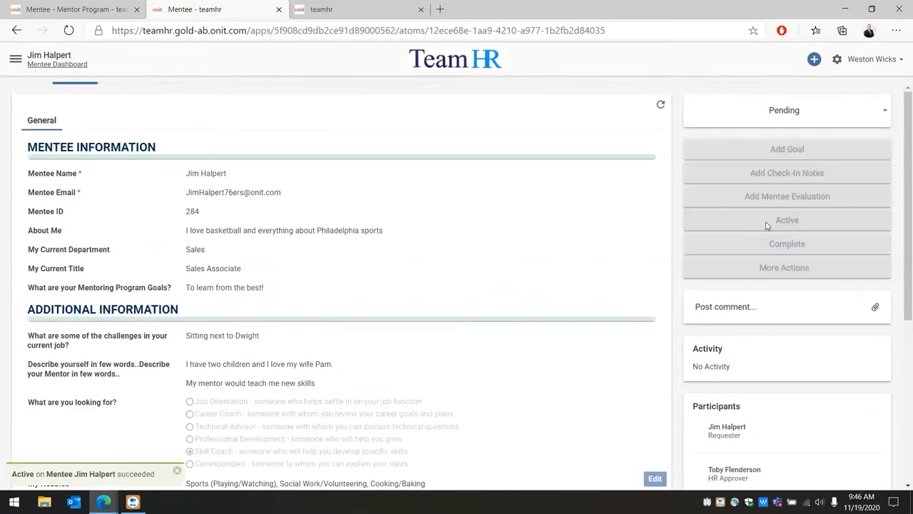
{"action": "left_click", "coordinate": [788, 220]}
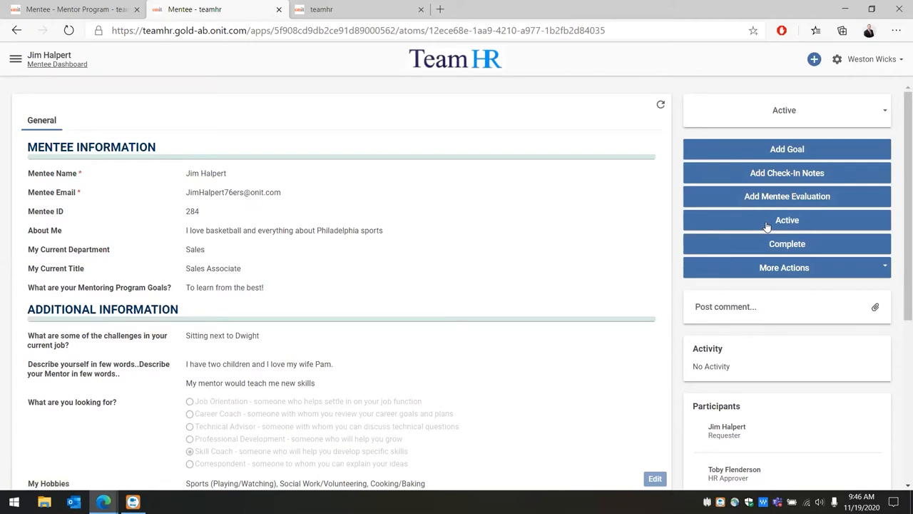
{"action": "mouse_move", "coordinate": [762, 124]}
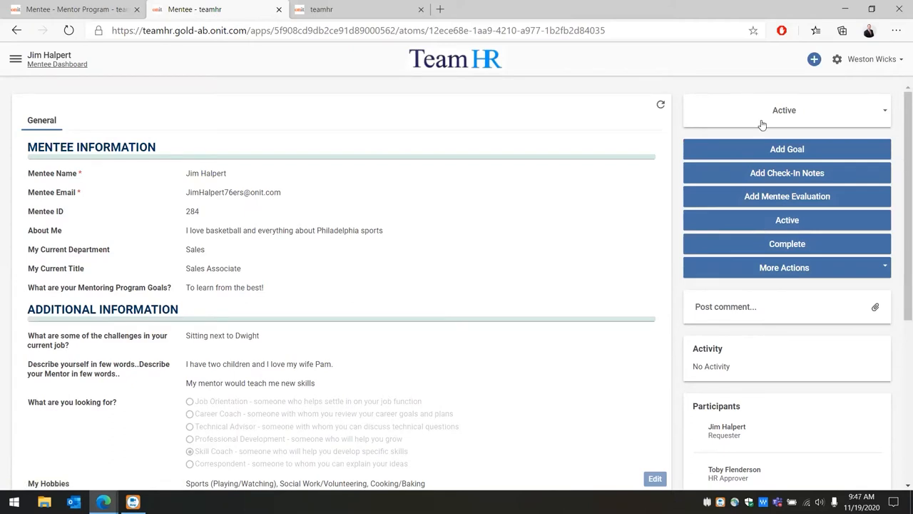
{"action": "mouse_move", "coordinate": [782, 104]}
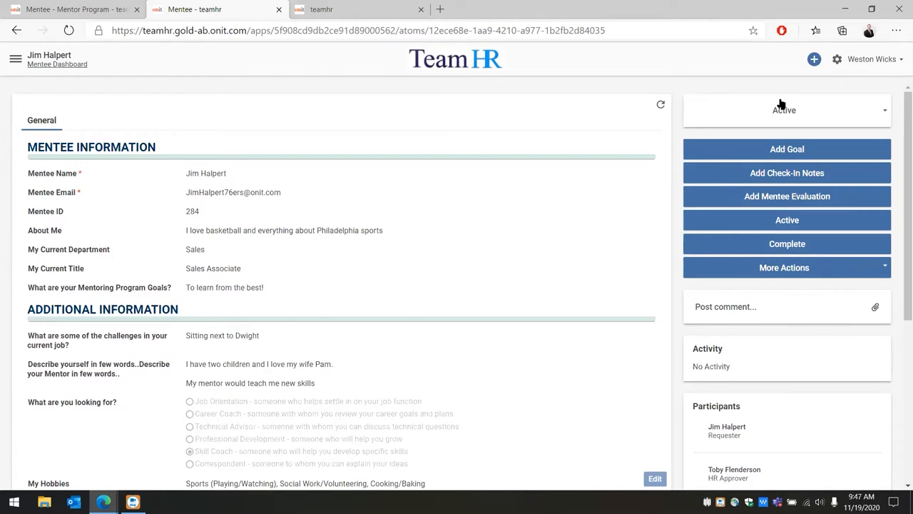
Step: Relate Dwight Schrute under Transactions to the Mentor(s) section of Jim Halpert's record
{"action": "scroll", "scroll_direction": "down", "scroll_amount": 3}
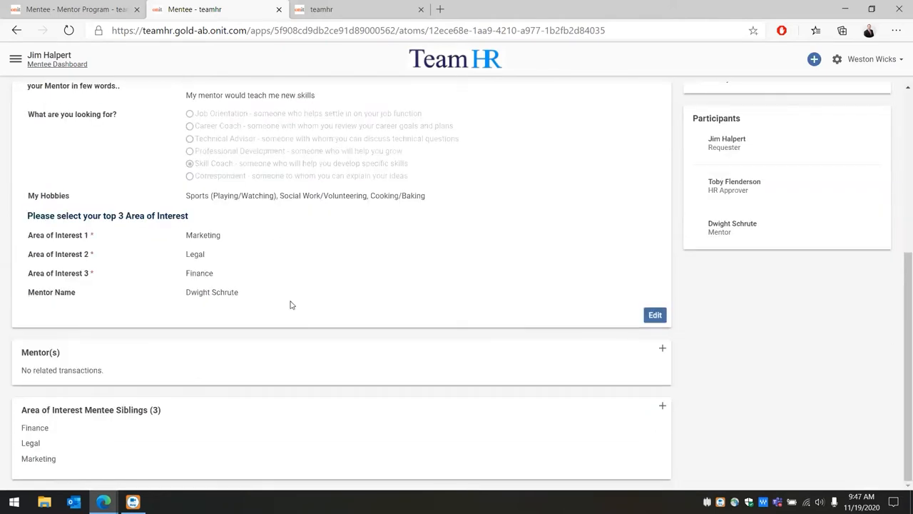
{"action": "left_click", "coordinate": [662, 349]}
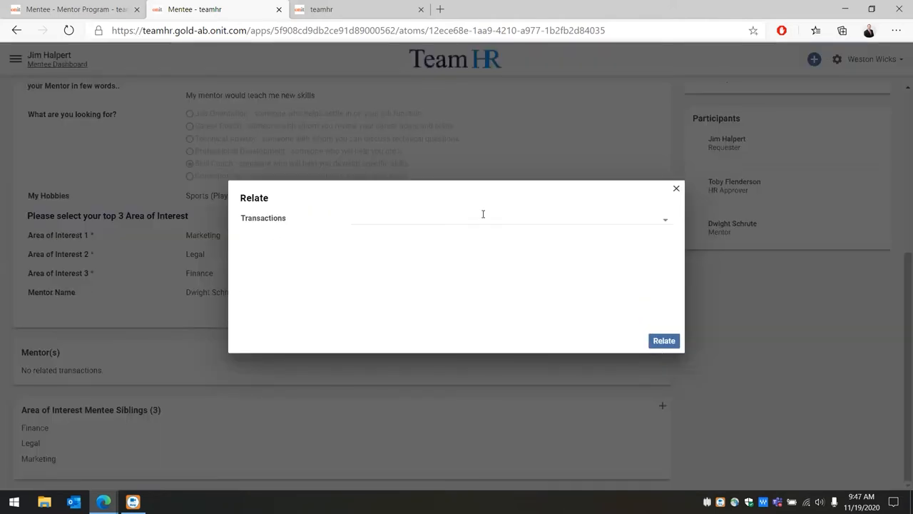
{"action": "type", "text": "d"}
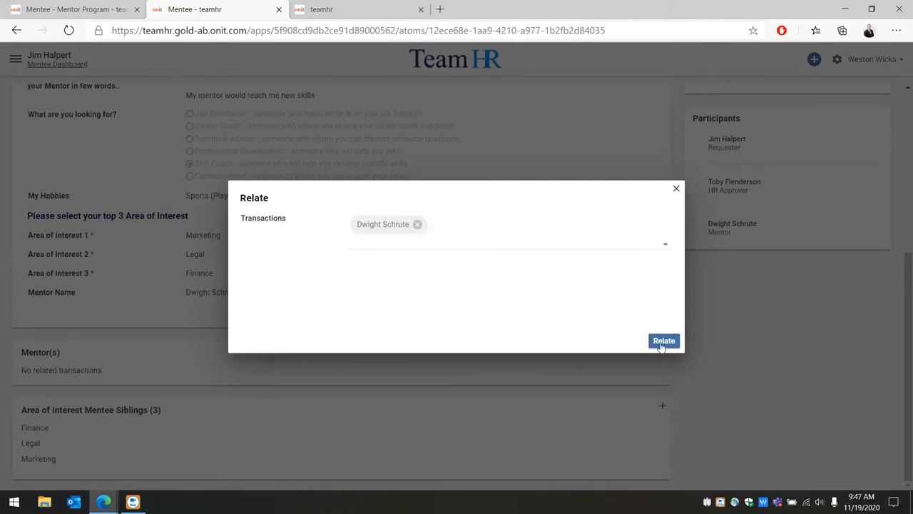
{"action": "left_click", "coordinate": [663, 340]}
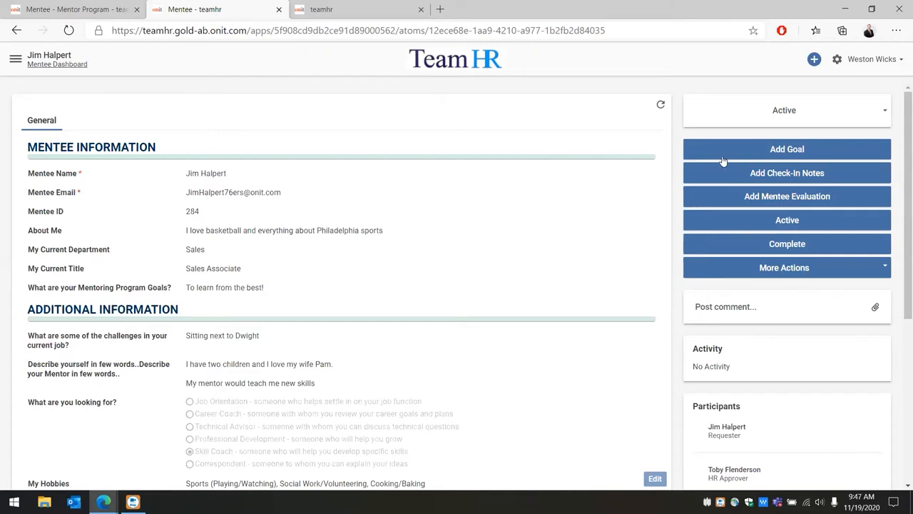
Step: Create the goal 'Increase sales' with start and end dates chosen from the calendars
{"action": "left_click", "coordinate": [786, 149]}
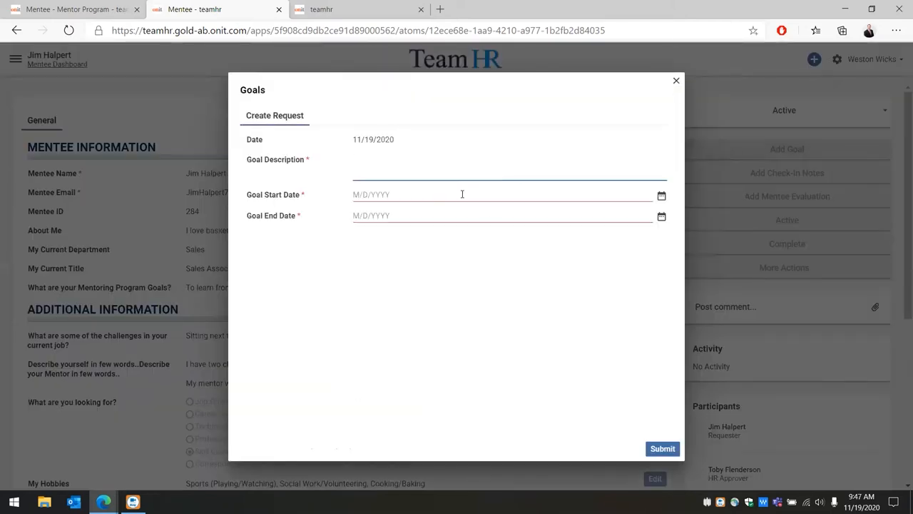
{"action": "type", "text": "Increase sales"}
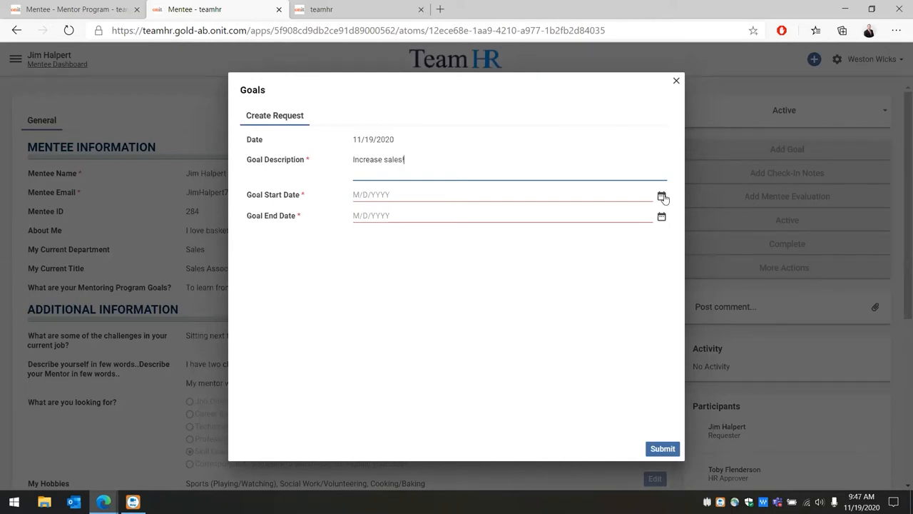
{"action": "left_click", "coordinate": [662, 197]}
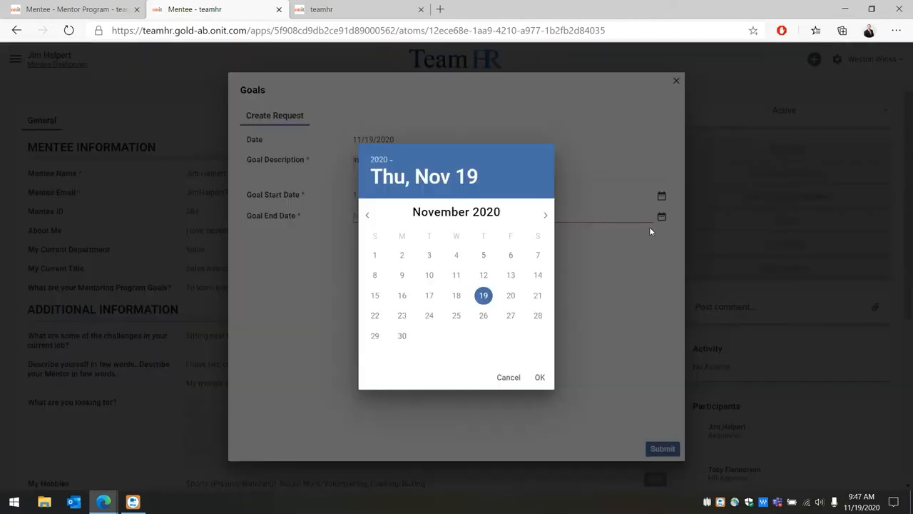
{"action": "left_click", "coordinate": [545, 214]}
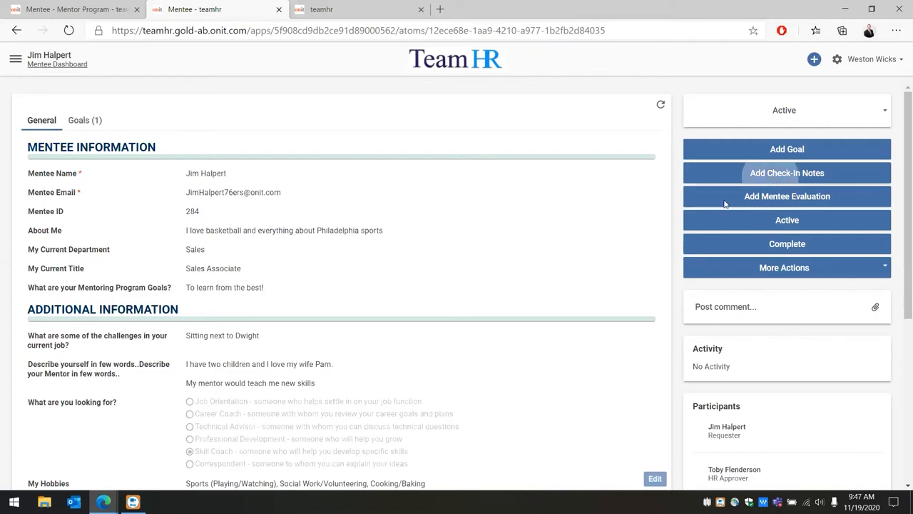
Step: Submit a check-in note reading 'Check in note' on Jim Halpert's mentee record
{"action": "left_click", "coordinate": [787, 173]}
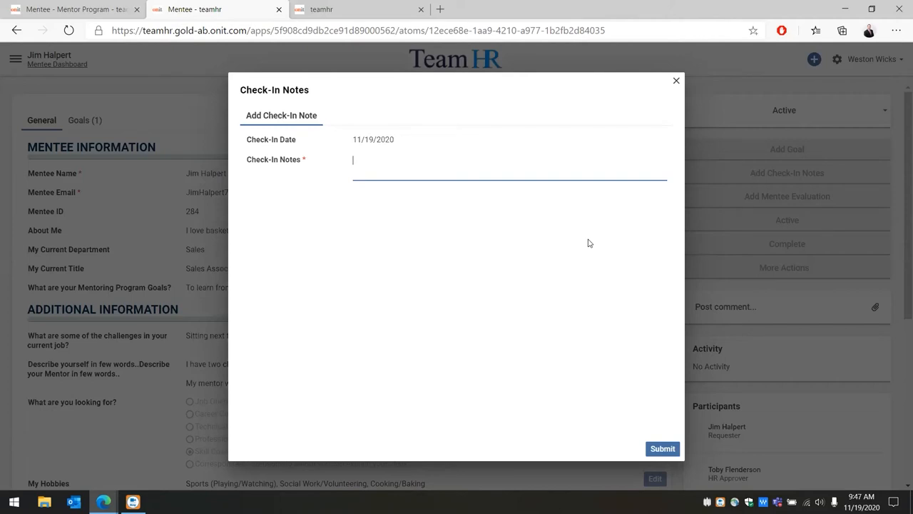
{"action": "type", "text": "Check in note"}
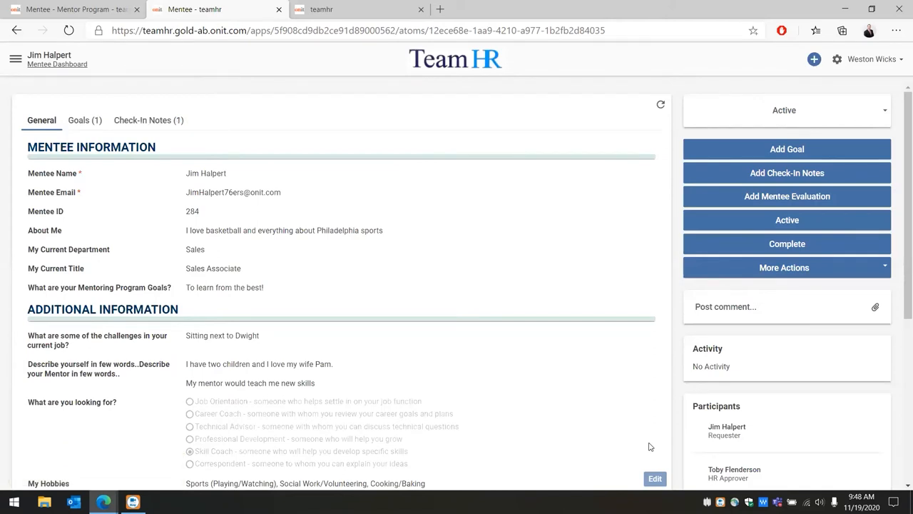
{"action": "mouse_move", "coordinate": [746, 331]}
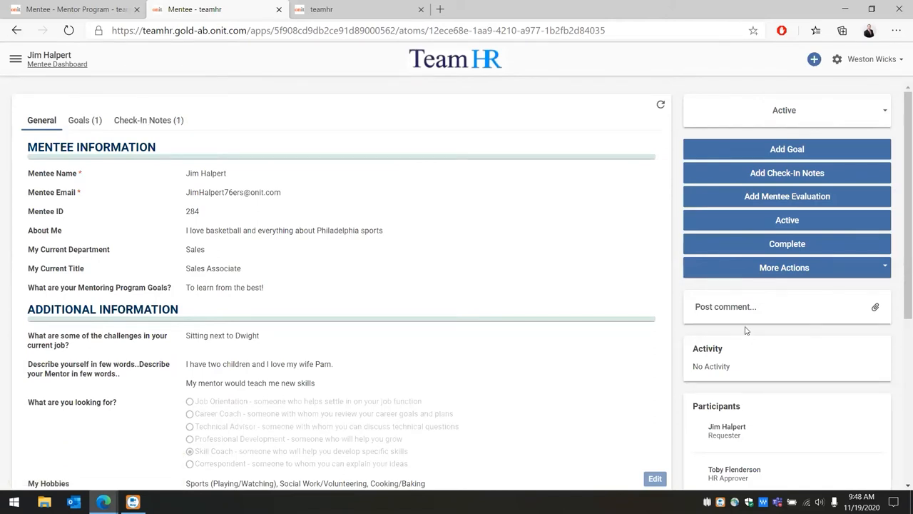
{"action": "mouse_move", "coordinate": [742, 203]}
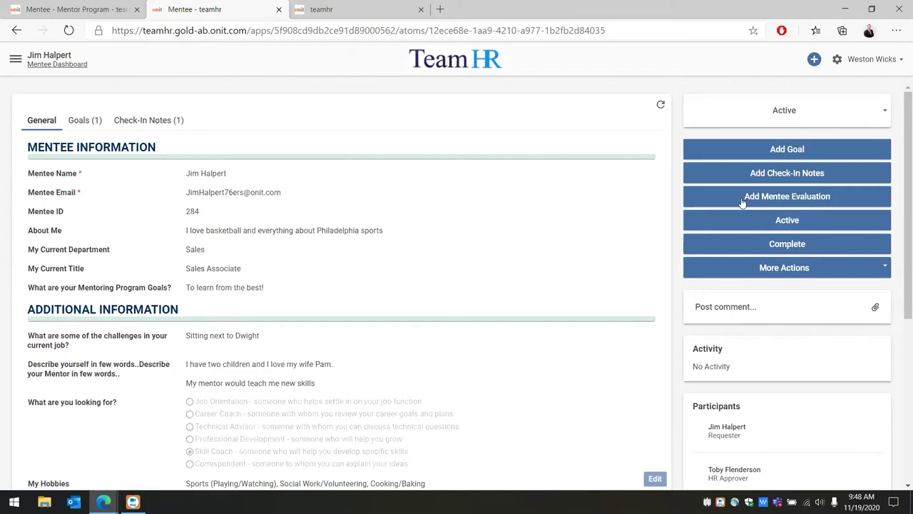
Step: Rate Jim Halpert on each evaluation statement and submit the mentee evaluation, creating an Evaluations section
{"action": "left_click", "coordinate": [788, 197]}
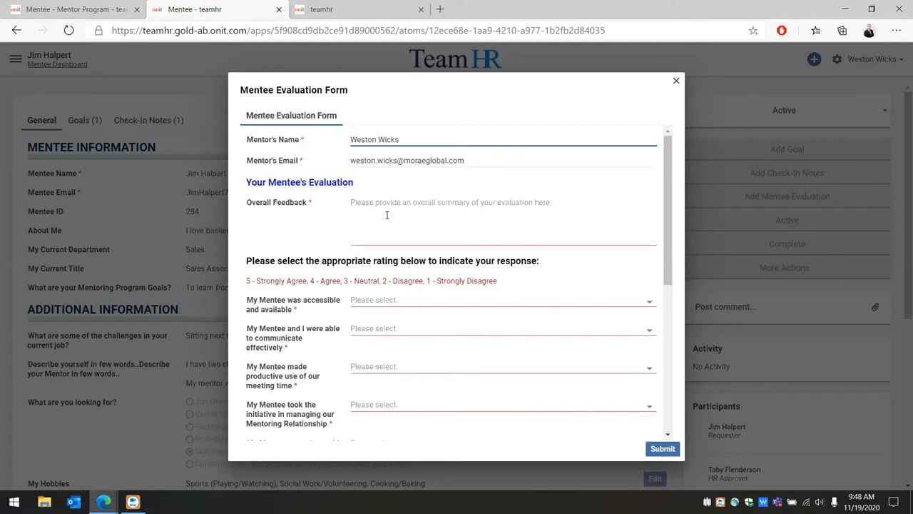
{"action": "scroll", "scroll_direction": "down", "scroll_amount": 3}
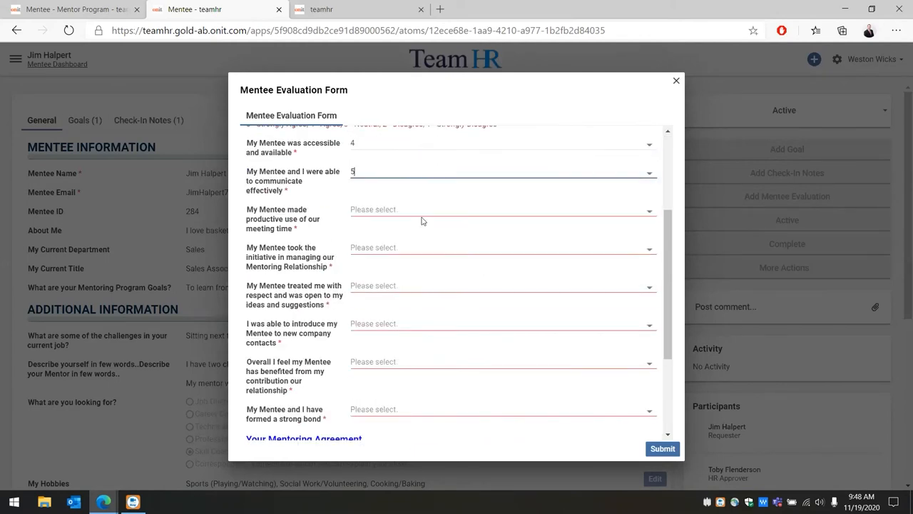
{"action": "left_click", "coordinate": [502, 208]}
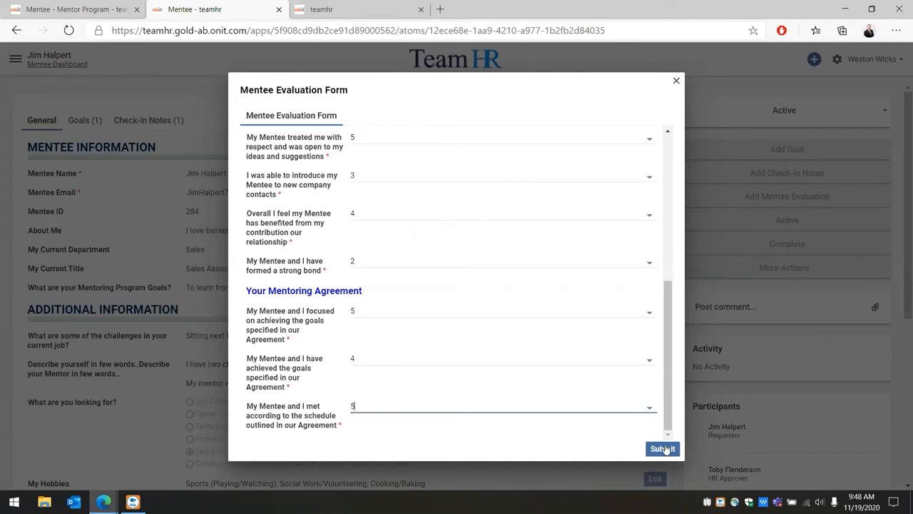
{"action": "left_click", "coordinate": [662, 448]}
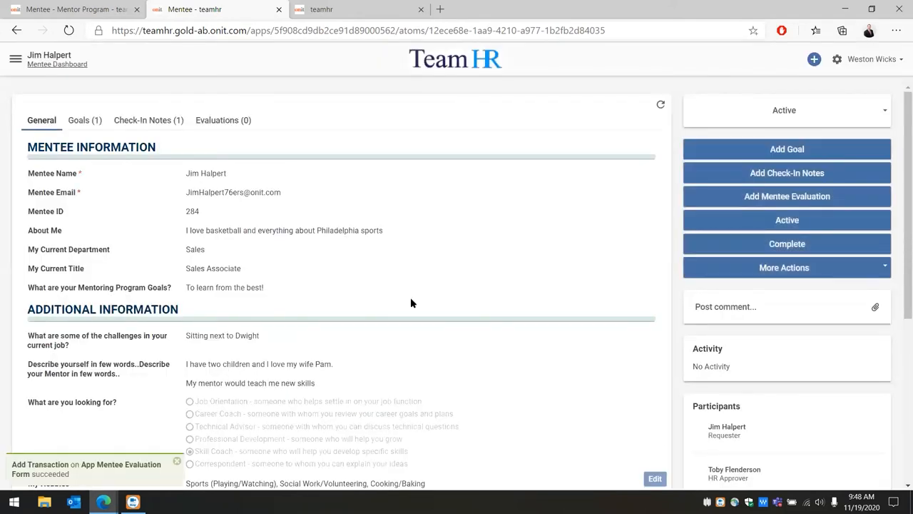
{"action": "left_click", "coordinate": [222, 120]}
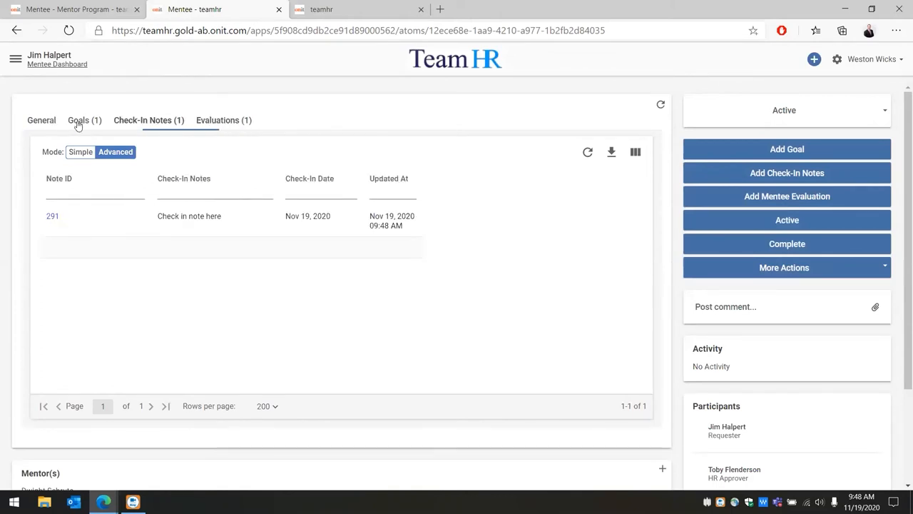
{"action": "left_click", "coordinate": [42, 120]}
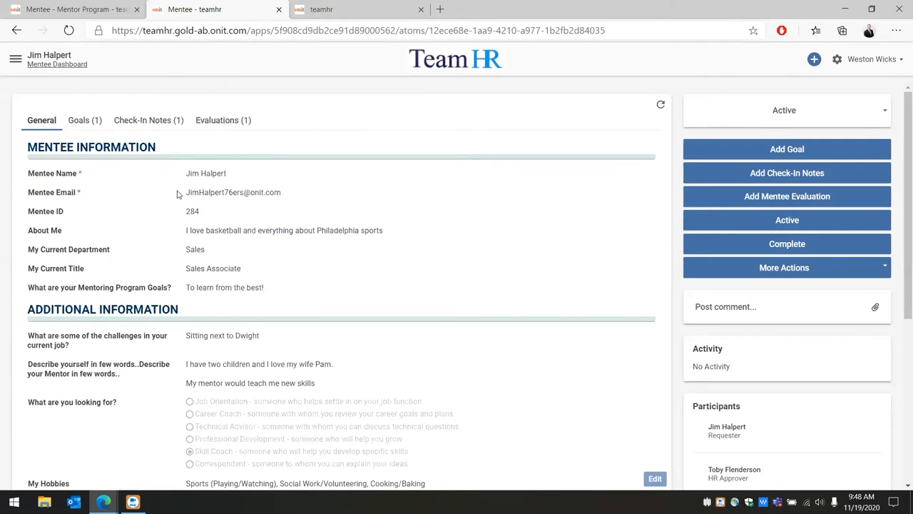
{"action": "mouse_move", "coordinate": [114, 74]}
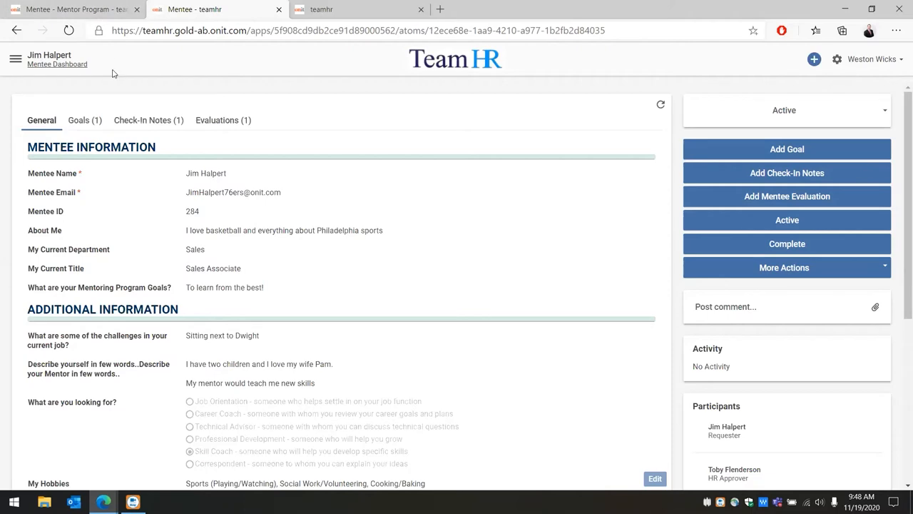
{"action": "scroll", "scroll_direction": "down", "scroll_amount": 3}
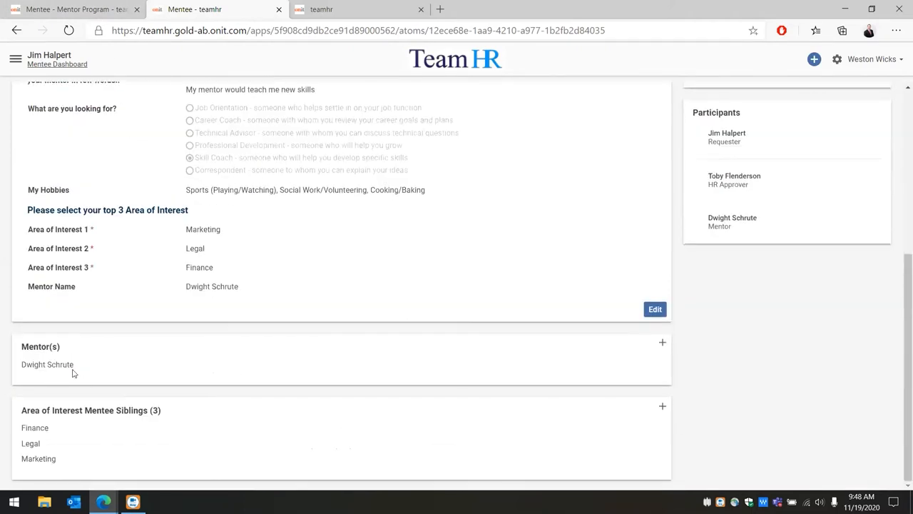
Step: Open Dwight Schrute's mentor record, then bring up the navigation menu
{"action": "left_click", "coordinate": [45, 365]}
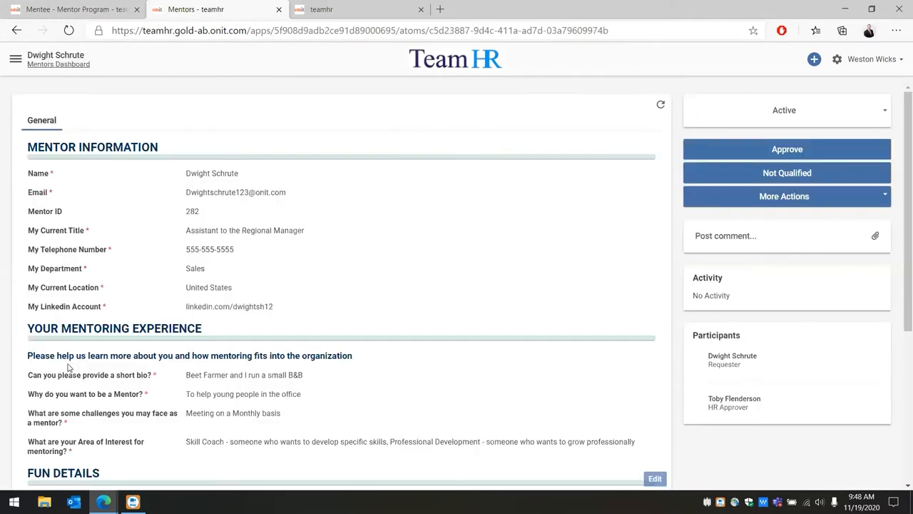
{"action": "mouse_move", "coordinate": [728, 197]}
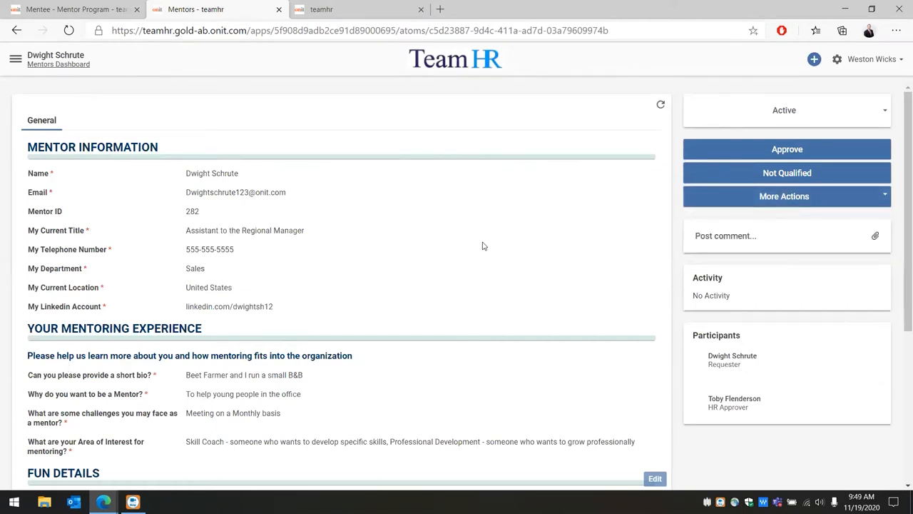
{"action": "left_click", "coordinate": [17, 59]}
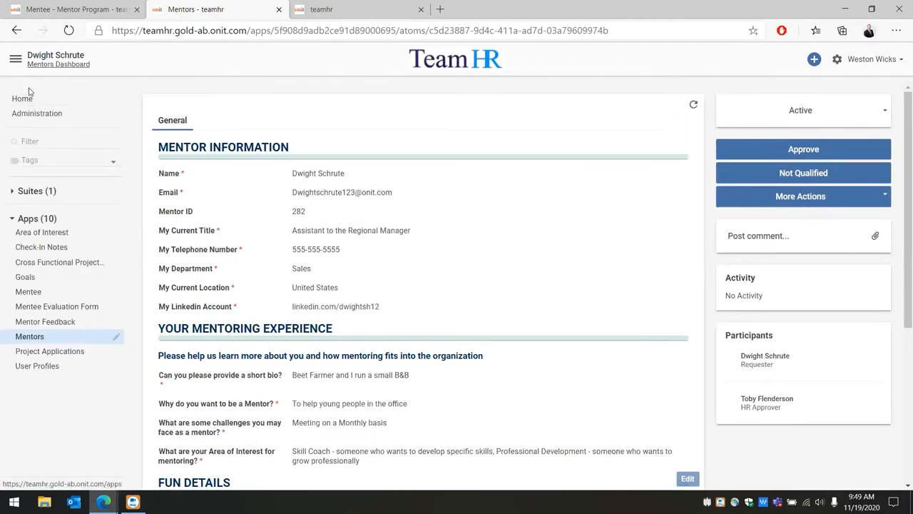
Step: From the Mentee - Mentor Program home, start a new Cross Functional Project submission
{"action": "left_click", "coordinate": [78, 11]}
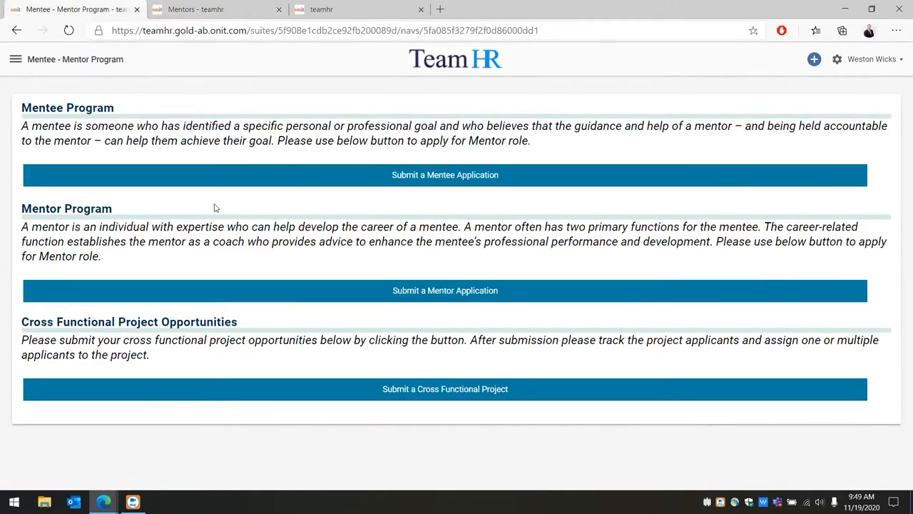
{"action": "mouse_move", "coordinate": [340, 379]}
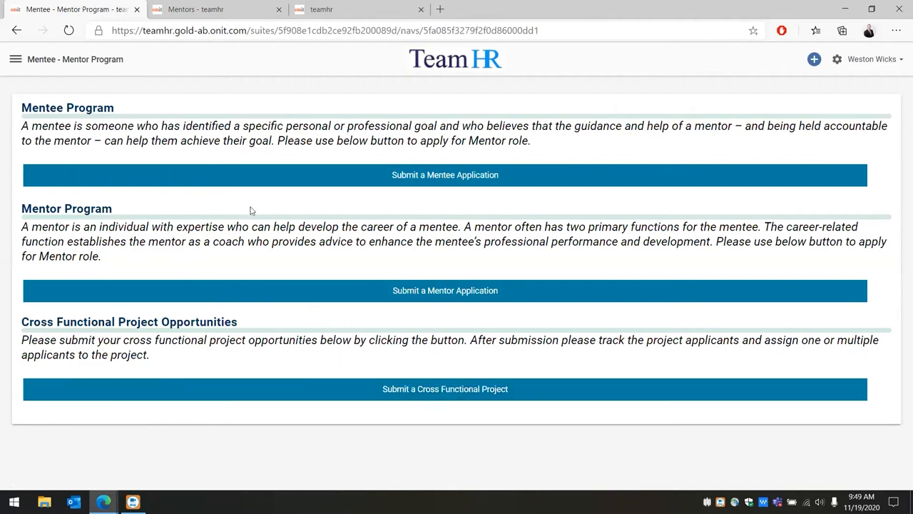
{"action": "left_click", "coordinate": [445, 388]}
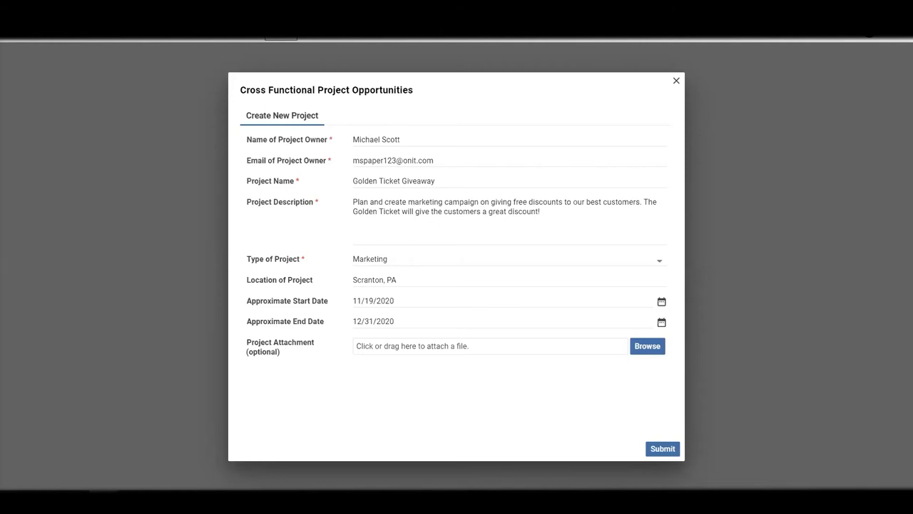
{"action": "mouse_move", "coordinate": [313, 177]}
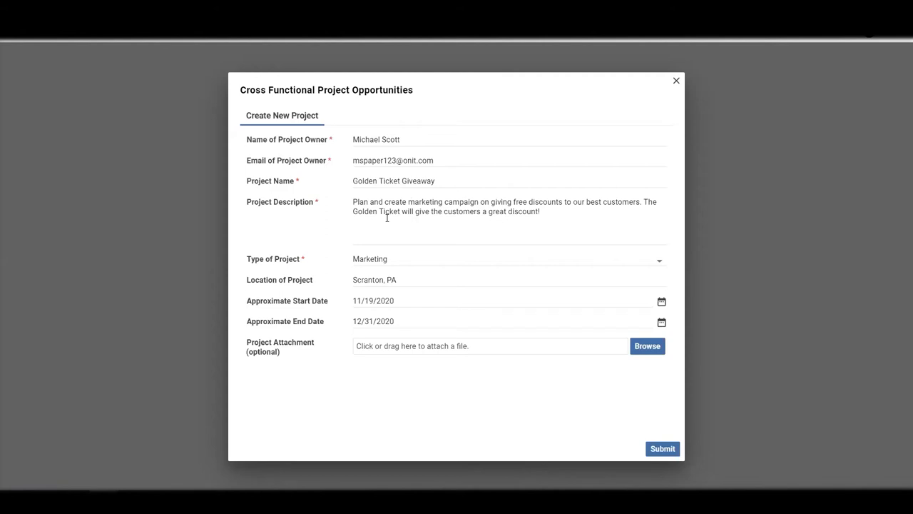
{"action": "mouse_move", "coordinate": [251, 268]}
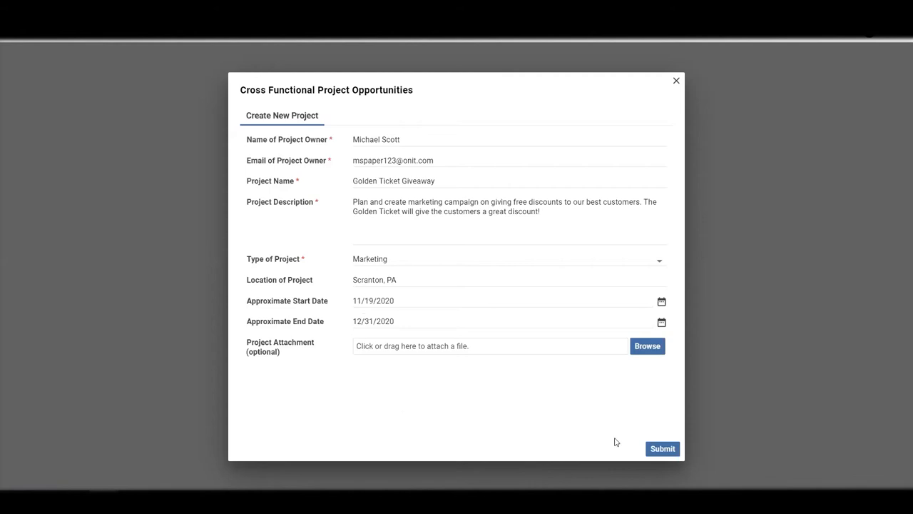
Step: Submit the Golden Ticket Giveaway marketing project (Scranton, PA, 11/19/2020–12/31/2020)
{"action": "left_click", "coordinate": [662, 448]}
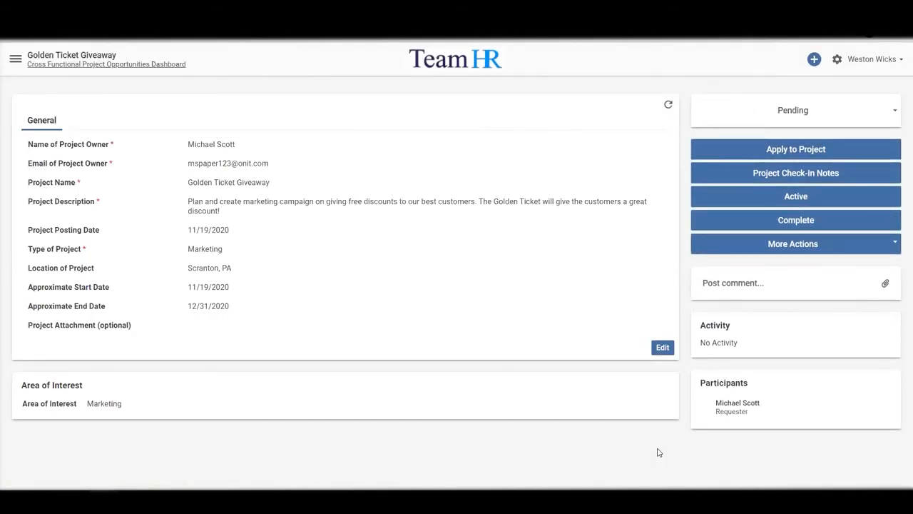
{"action": "mouse_move", "coordinate": [14, 385]}
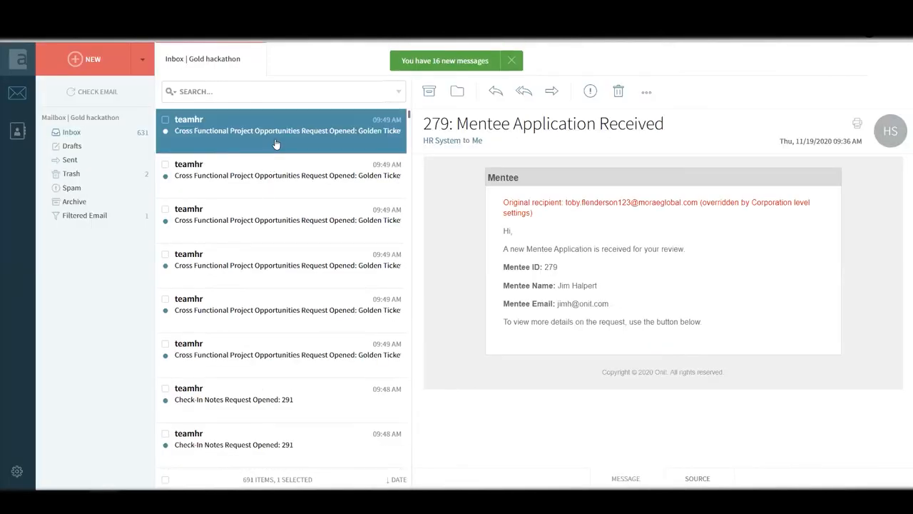
Step: Open the newest 'Cross Functional Project Opportunities Request Opened' email
{"action": "left_click", "coordinate": [271, 168]}
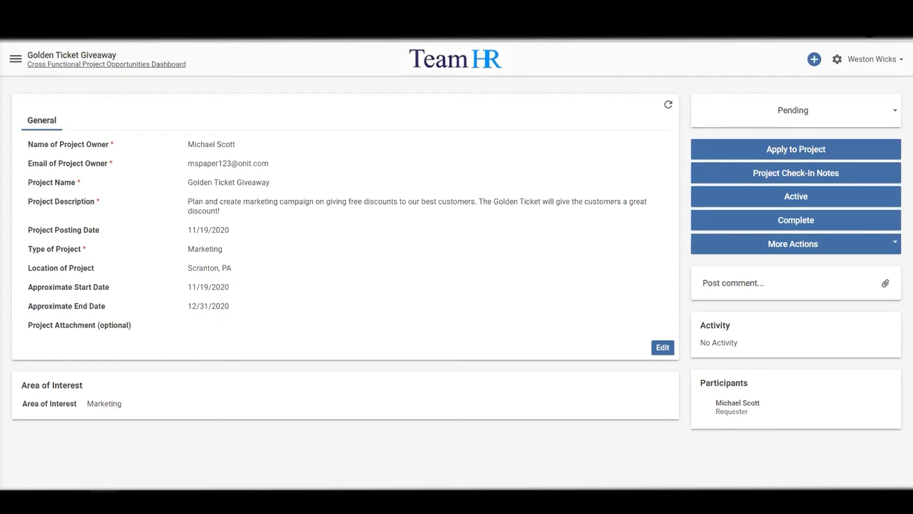
{"action": "mouse_move", "coordinate": [739, 224]}
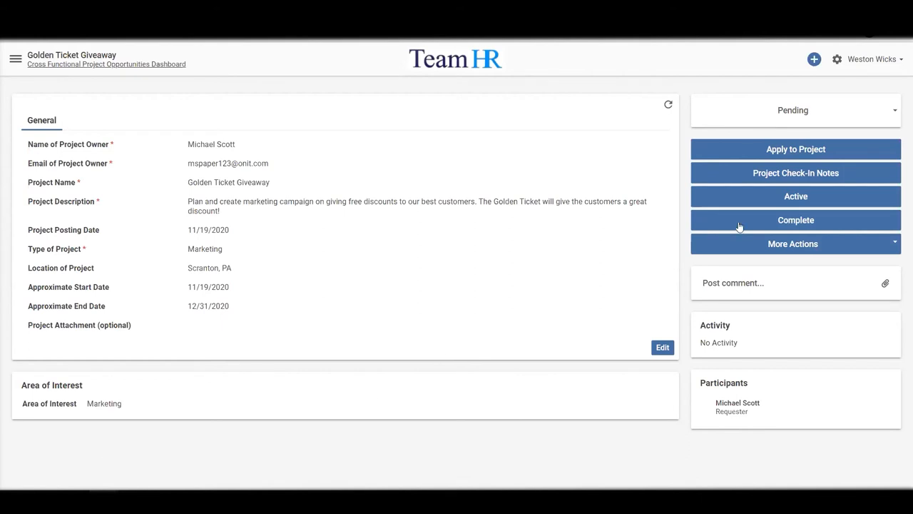
Step: Apply to the project as Jim Halpert: About Me 'jim', reason 'I'm great at marketing', 10 hours
{"action": "left_click", "coordinate": [796, 220]}
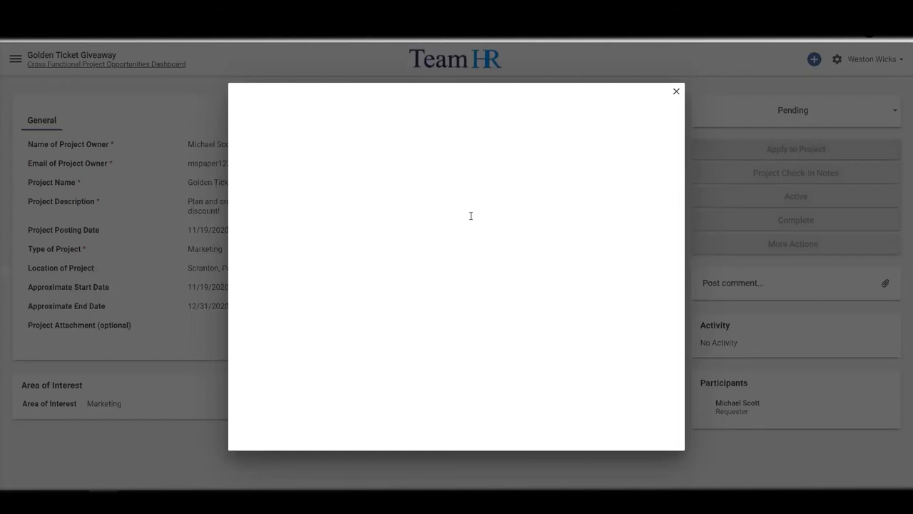
{"action": "type", "text": "Jim"}
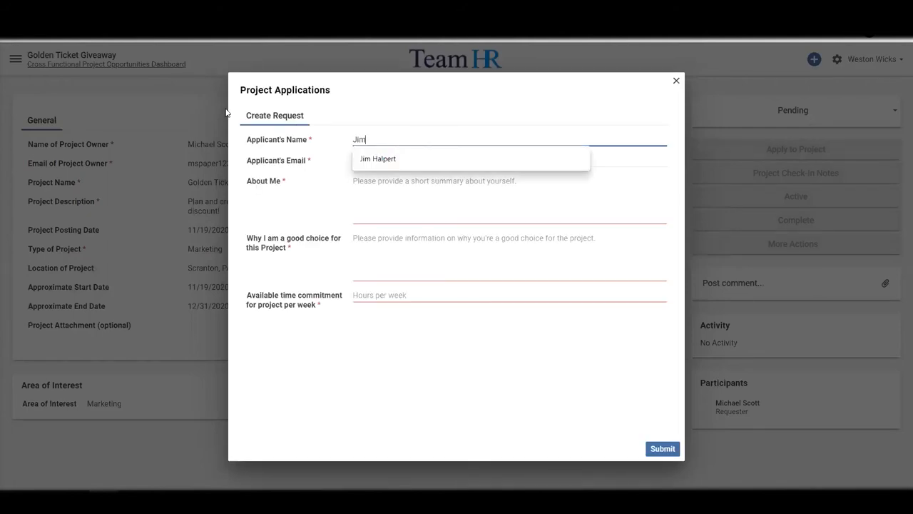
{"action": "left_click", "coordinate": [376, 159]}
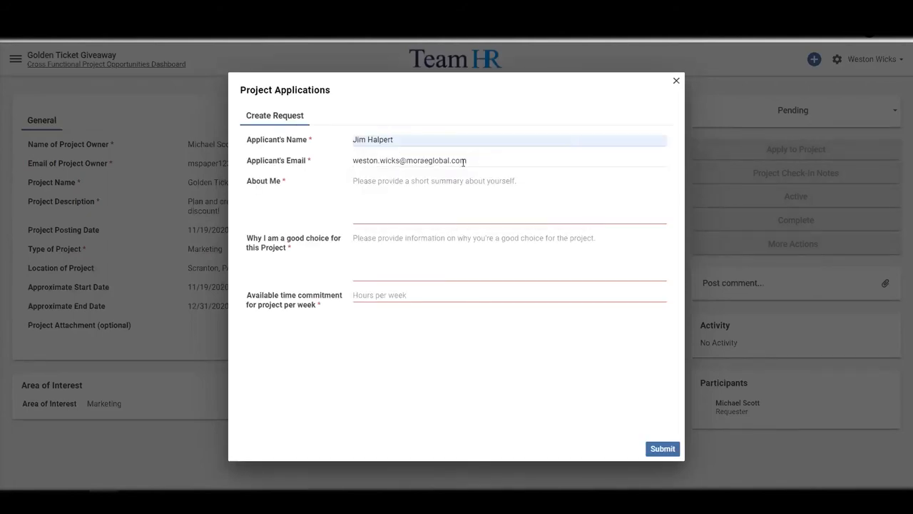
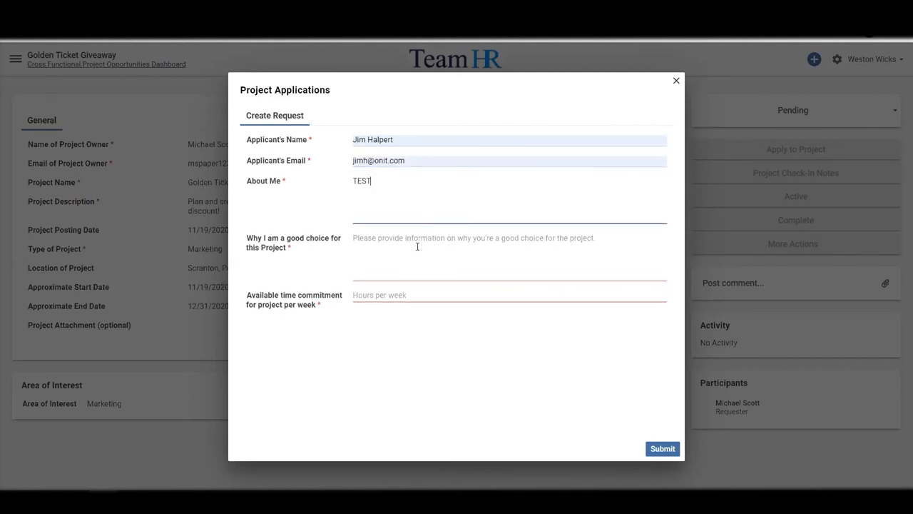
{"action": "type", "text": "I'm"}
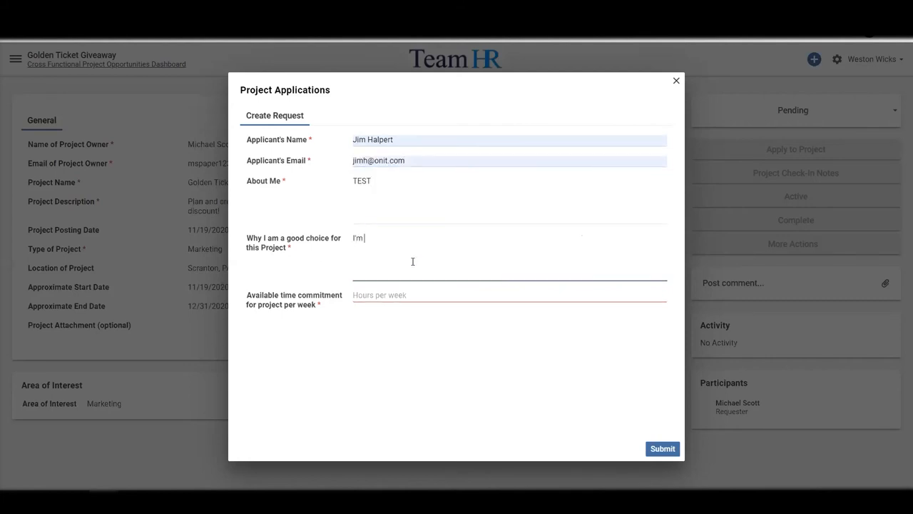
{"action": "type", "text": "great at marketing"}
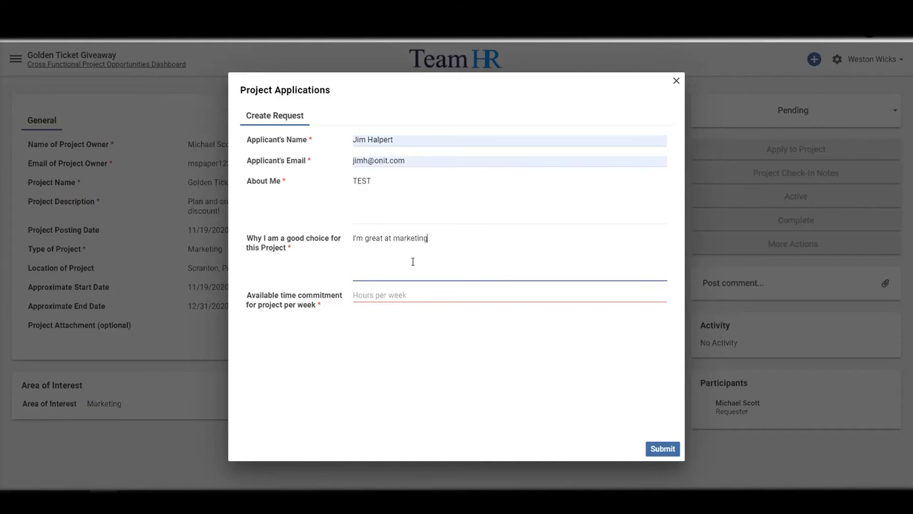
{"action": "type", "text": "10"}
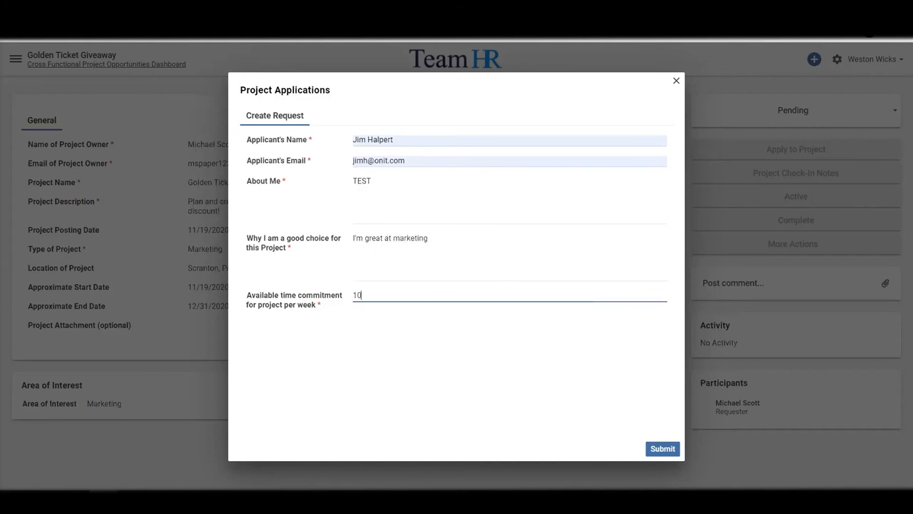
{"action": "left_click", "coordinate": [662, 448]}
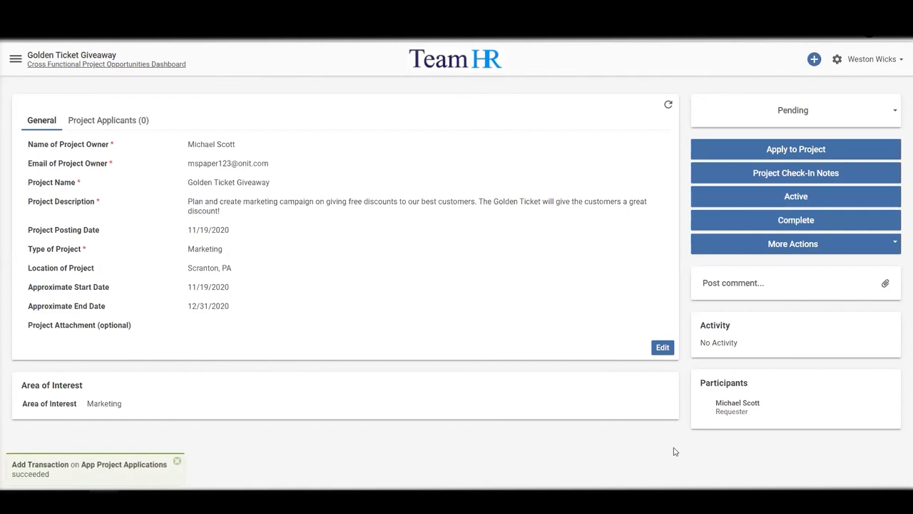
Step: Confirm Jim Halpert appears under Project Applicants and return to General details
{"action": "left_click", "coordinate": [103, 120]}
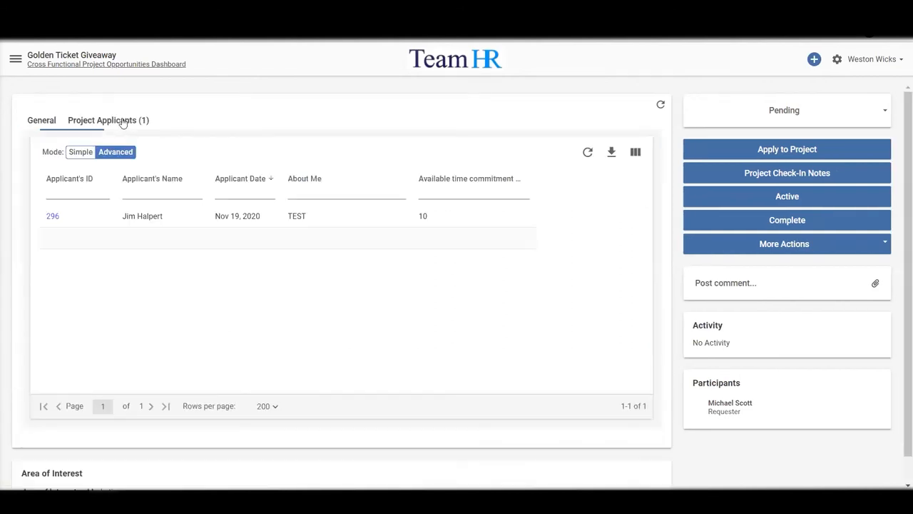
{"action": "left_click", "coordinate": [42, 120]}
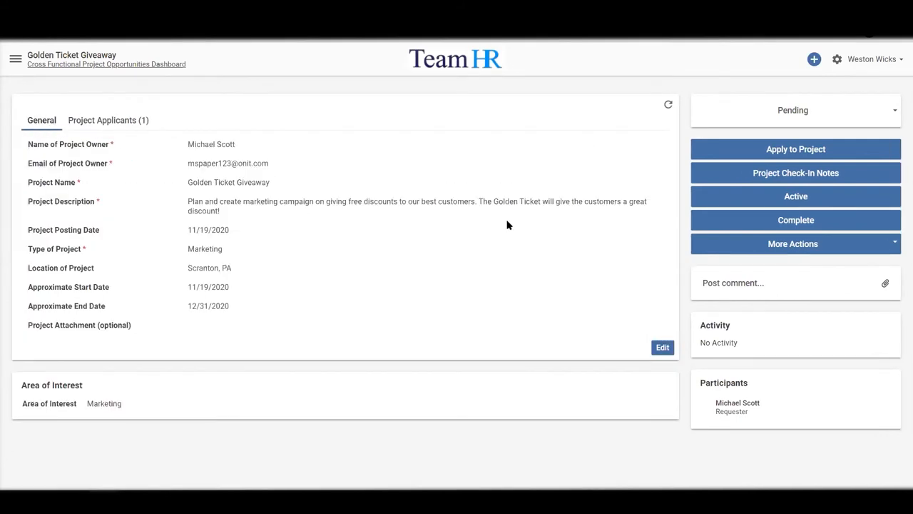
{"action": "mouse_move", "coordinate": [785, 186]}
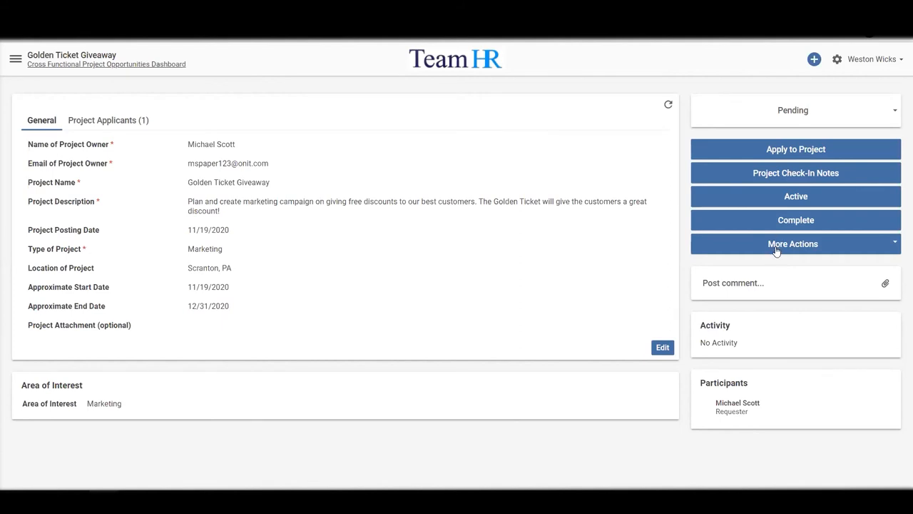
{"action": "left_click", "coordinate": [794, 243]}
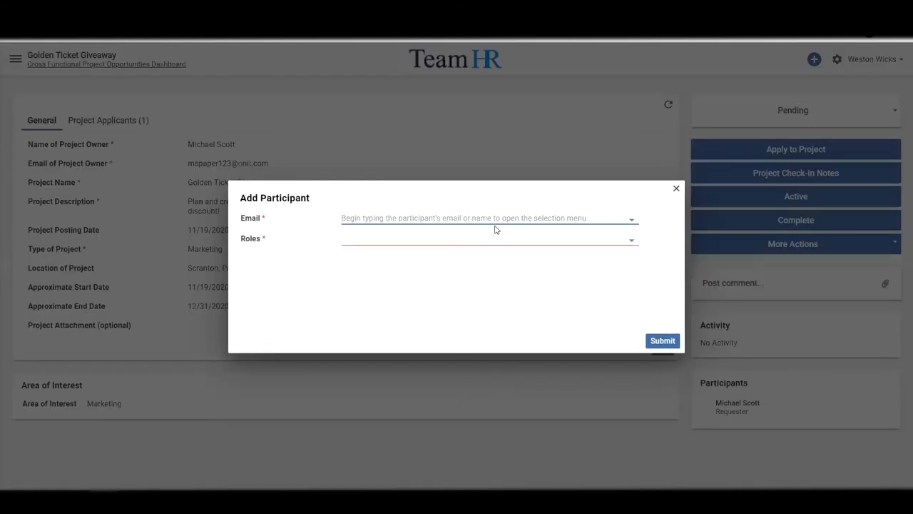
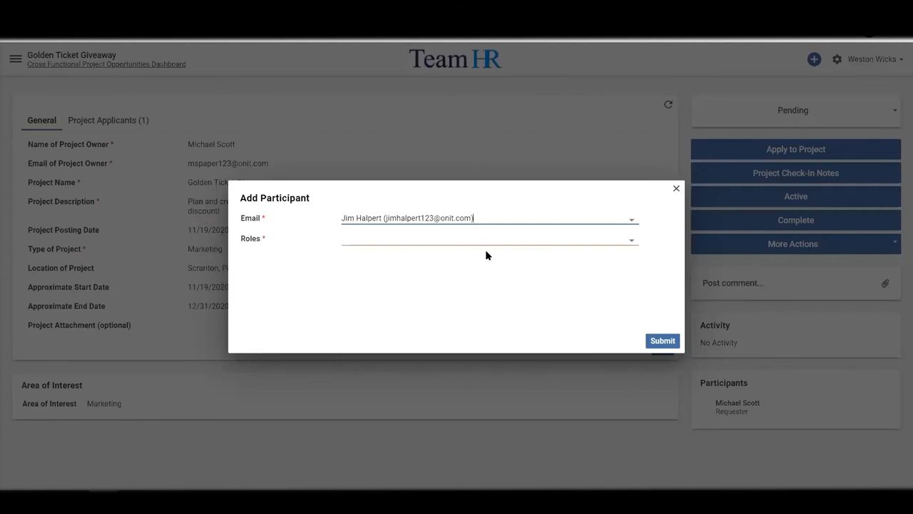
{"action": "left_click", "coordinate": [488, 238]}
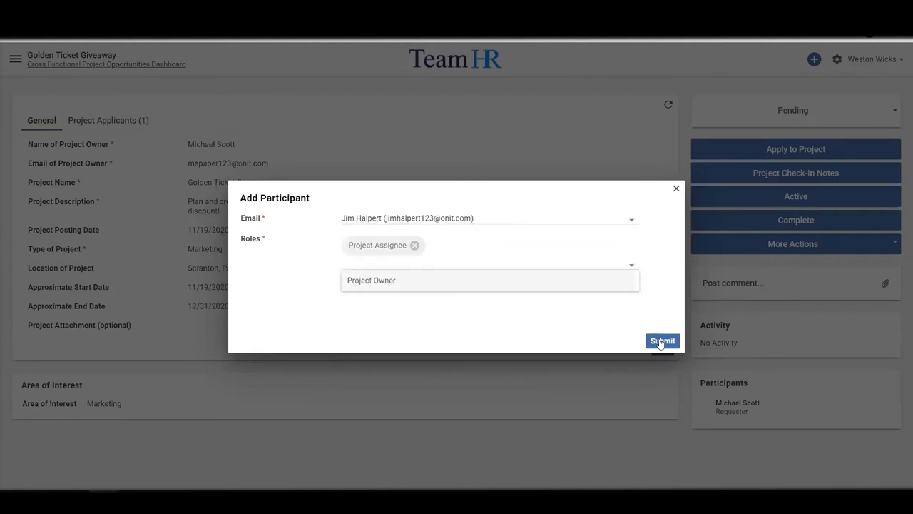
{"action": "left_click", "coordinate": [662, 341]}
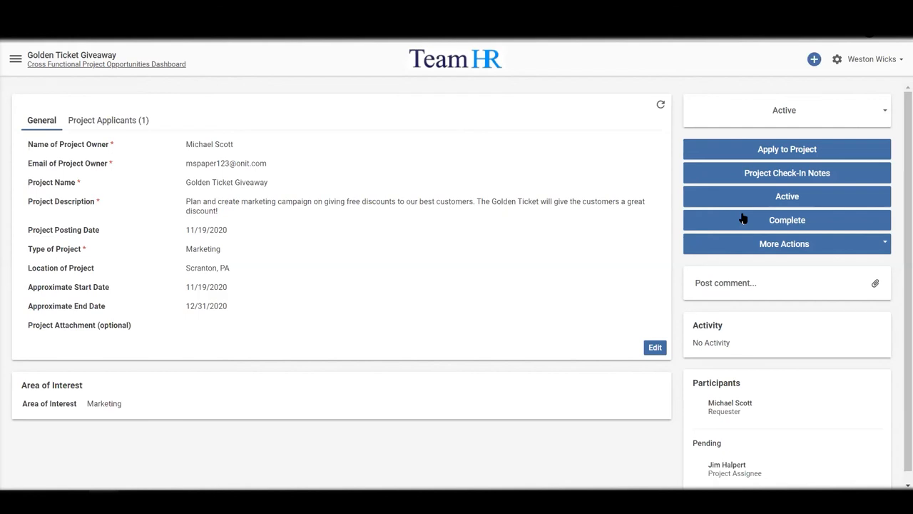
{"action": "mouse_move", "coordinate": [734, 235]}
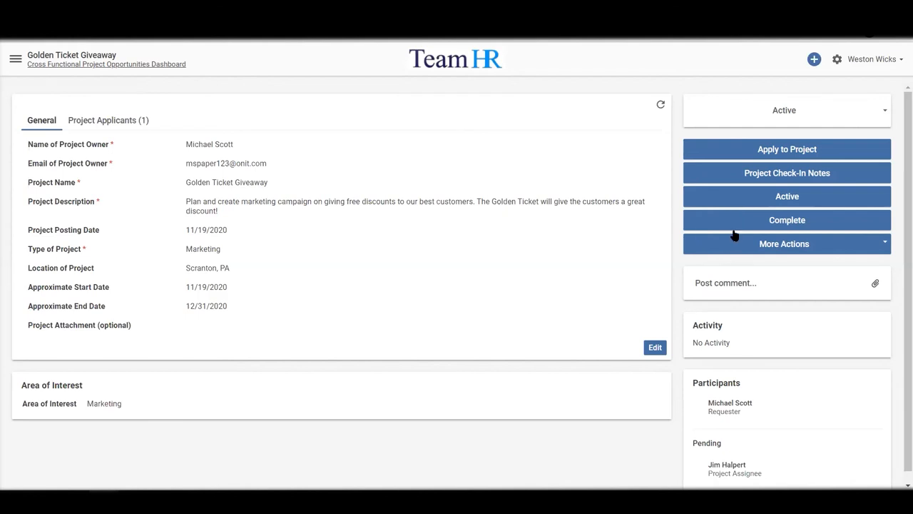
Step: Add the check-in note 'TEST TEST' to the Golden Ticket Giveaway project
{"action": "left_click", "coordinate": [786, 173]}
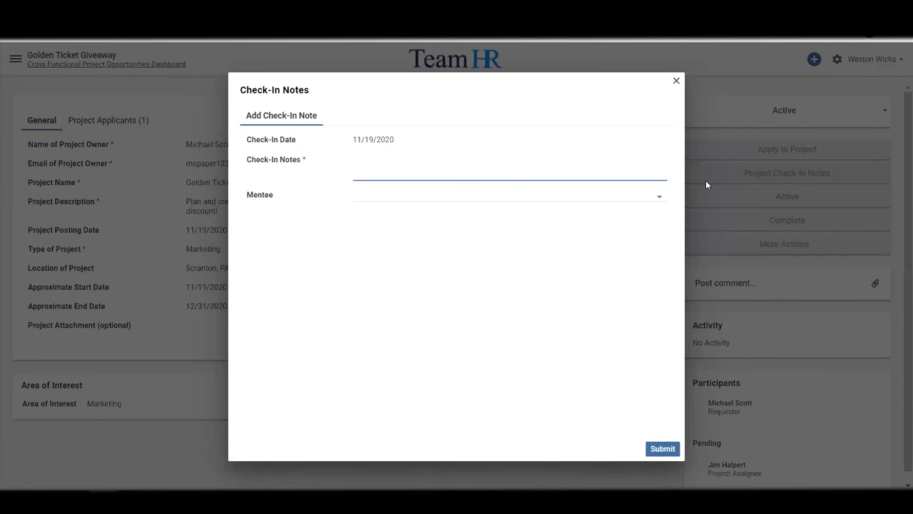
{"action": "type", "text": "TEST TEST"}
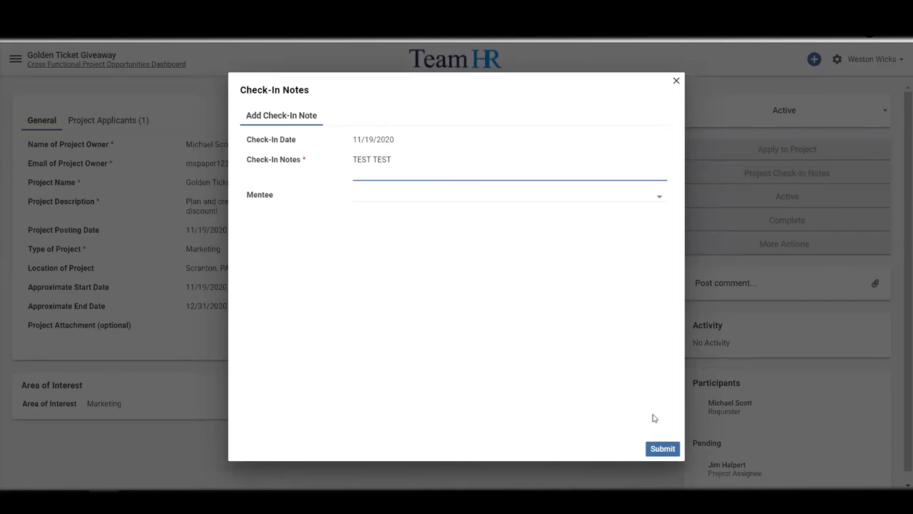
{"action": "left_click", "coordinate": [662, 448]}
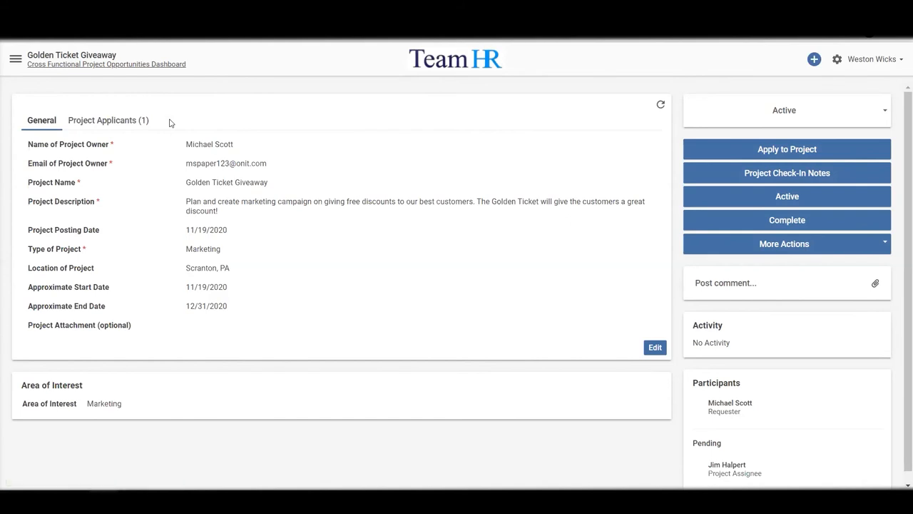
{"action": "mouse_move", "coordinate": [183, 132]}
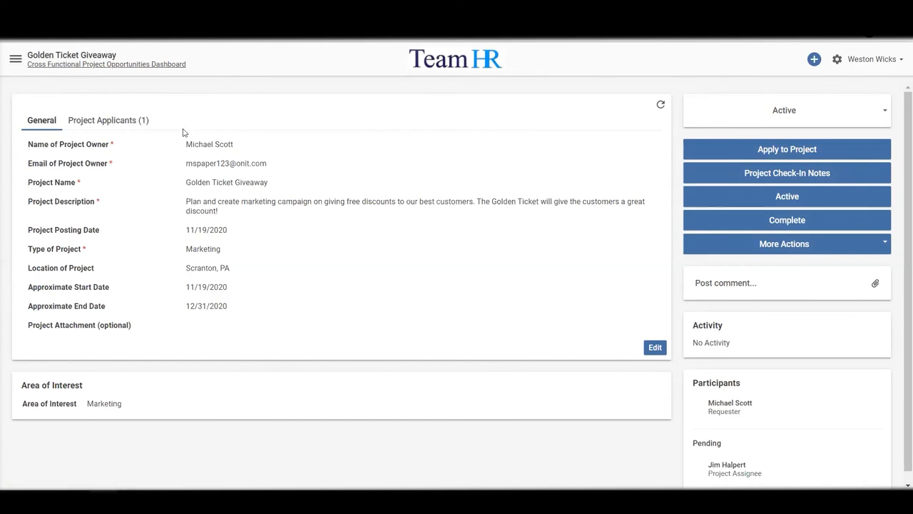
{"action": "mouse_move", "coordinate": [1, 140]}
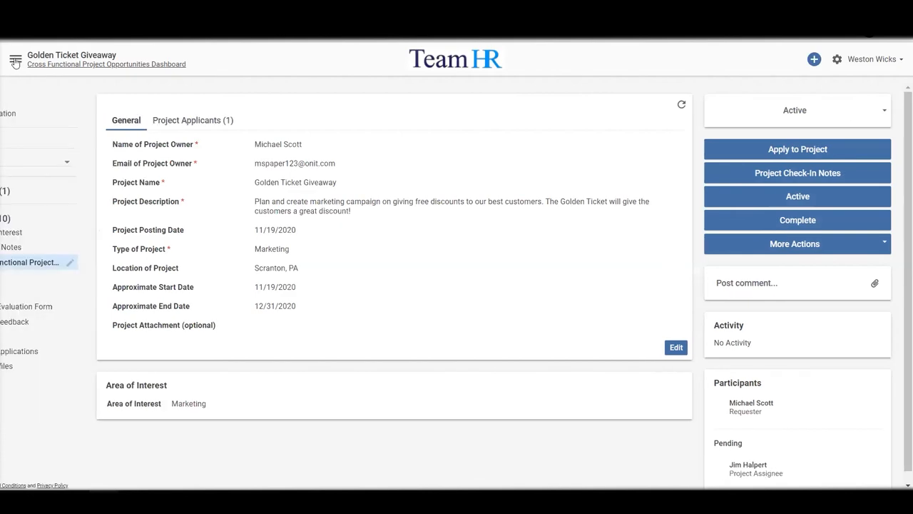
Step: Navigate to the Mentee Dashboard showing 3 active goals and the TEST TEST check-in note
{"action": "left_click", "coordinate": [15, 60]}
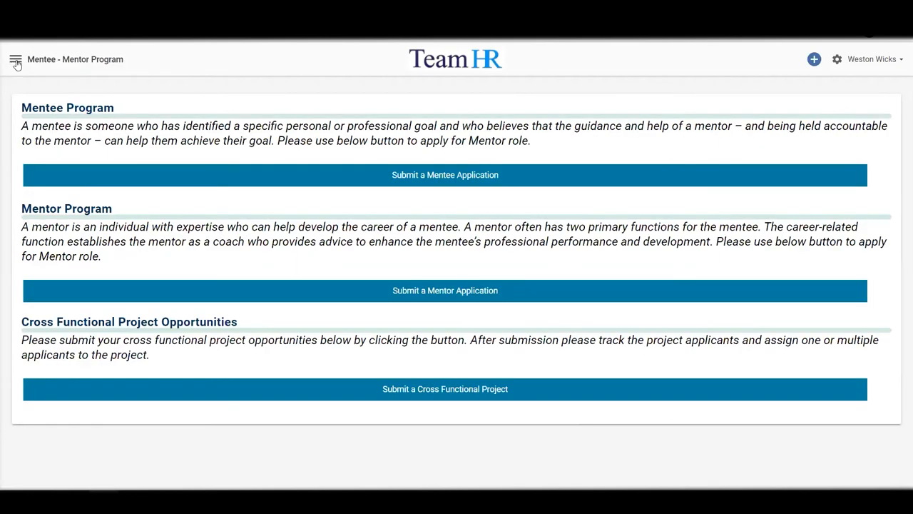
{"action": "left_click", "coordinate": [15, 60]}
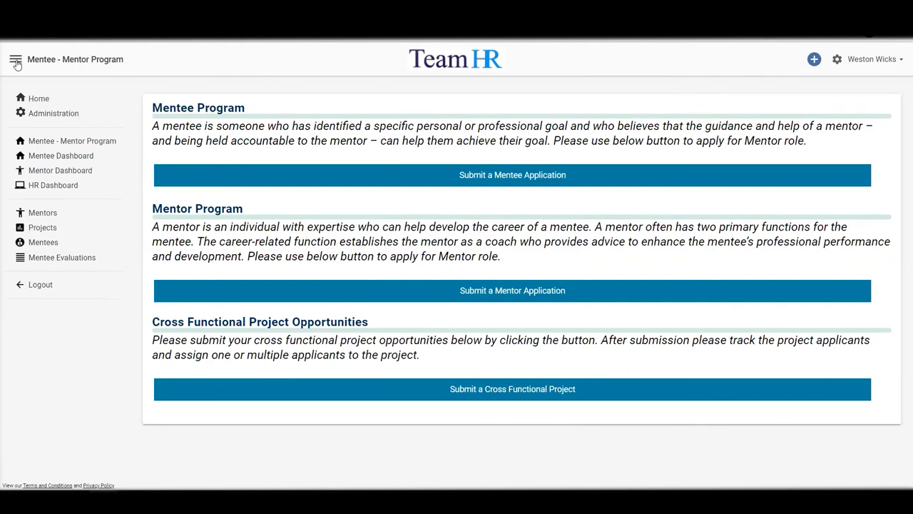
{"action": "mouse_move", "coordinate": [60, 160]}
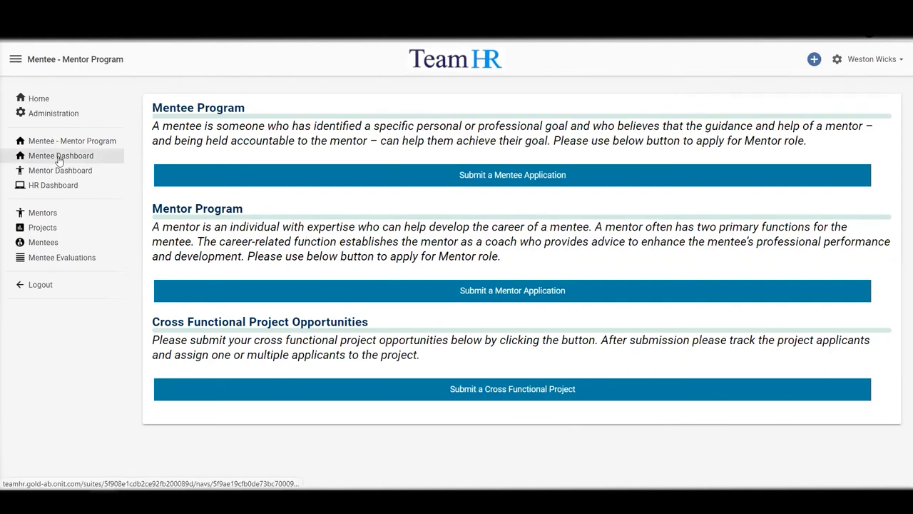
{"action": "left_click", "coordinate": [60, 156]}
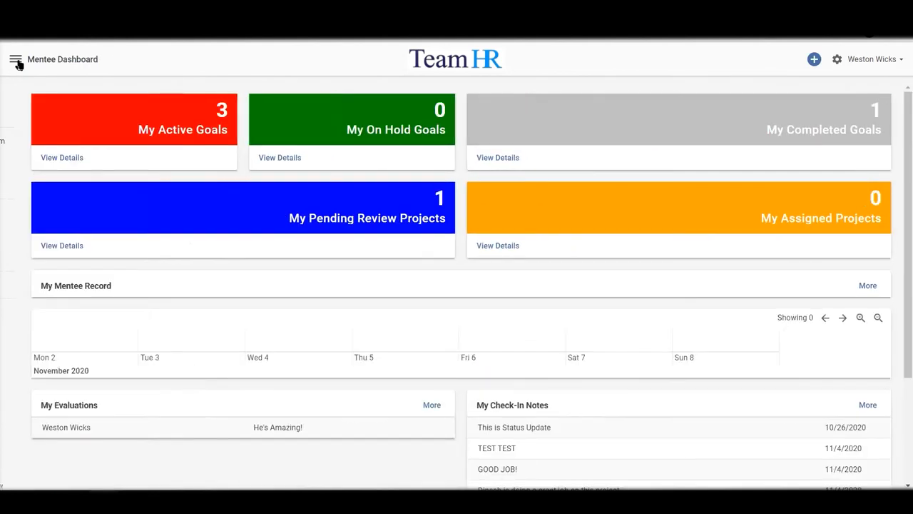
{"action": "left_click", "coordinate": [16, 60]}
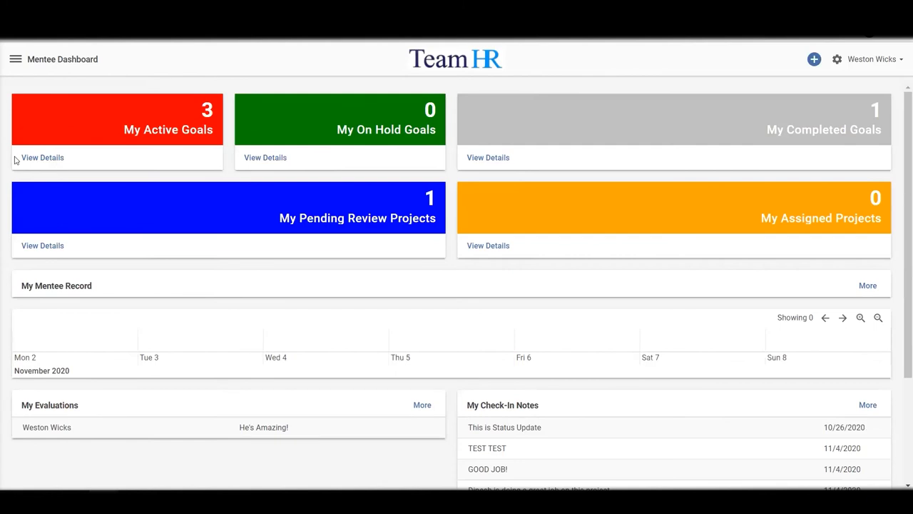
{"action": "mouse_move", "coordinate": [140, 146]}
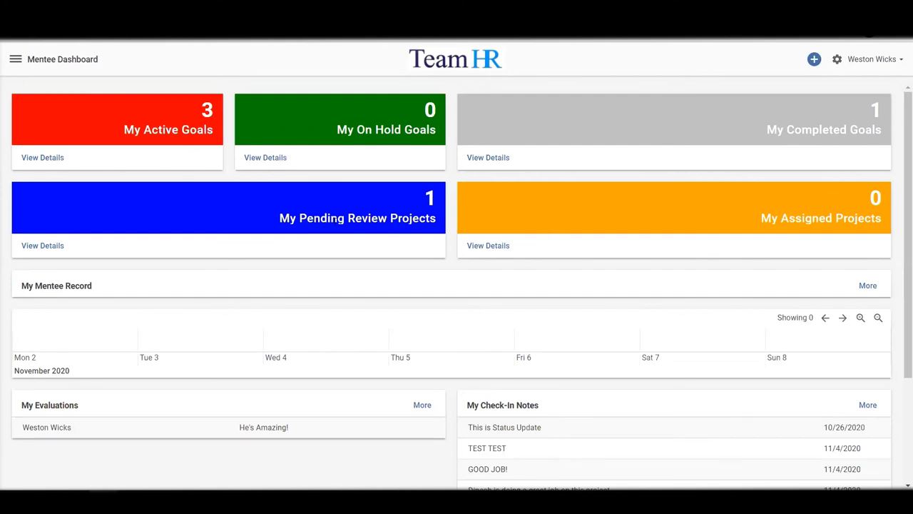
{"action": "mouse_move", "coordinate": [783, 248]}
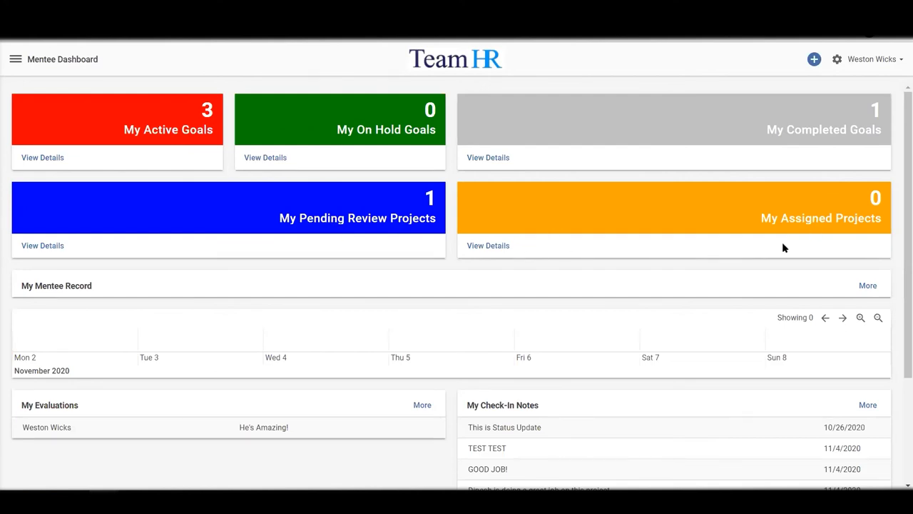
{"action": "mouse_move", "coordinate": [23, 227]}
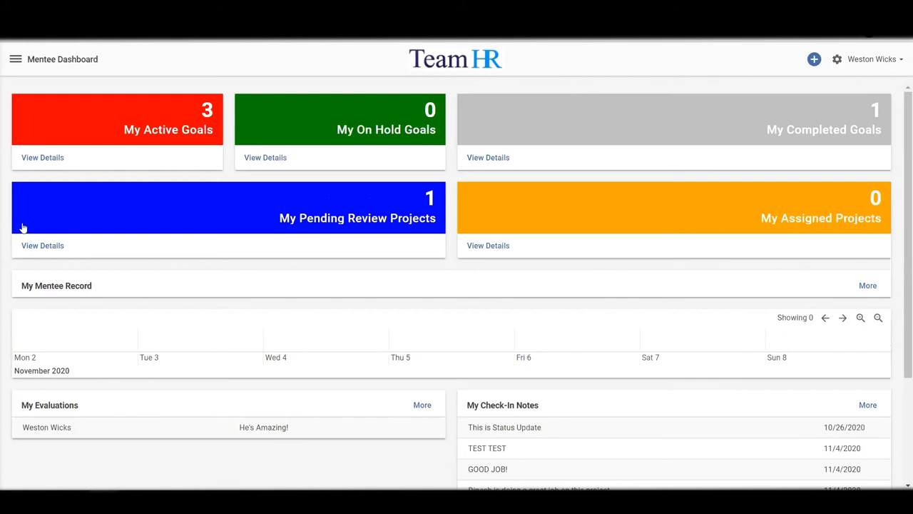
Step: Switch to the Mentor Dashboard and review project counts, charts and mentee lists
{"action": "left_click", "coordinate": [17, 60]}
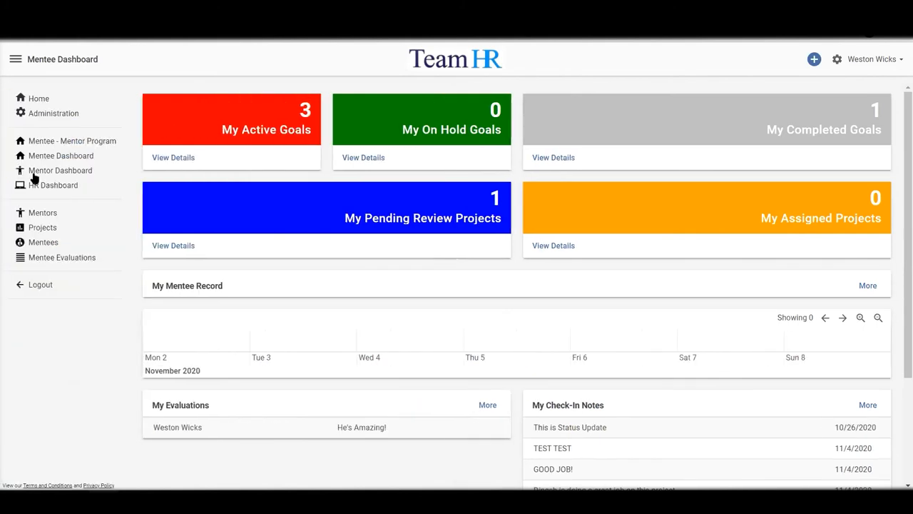
{"action": "left_click", "coordinate": [60, 170]}
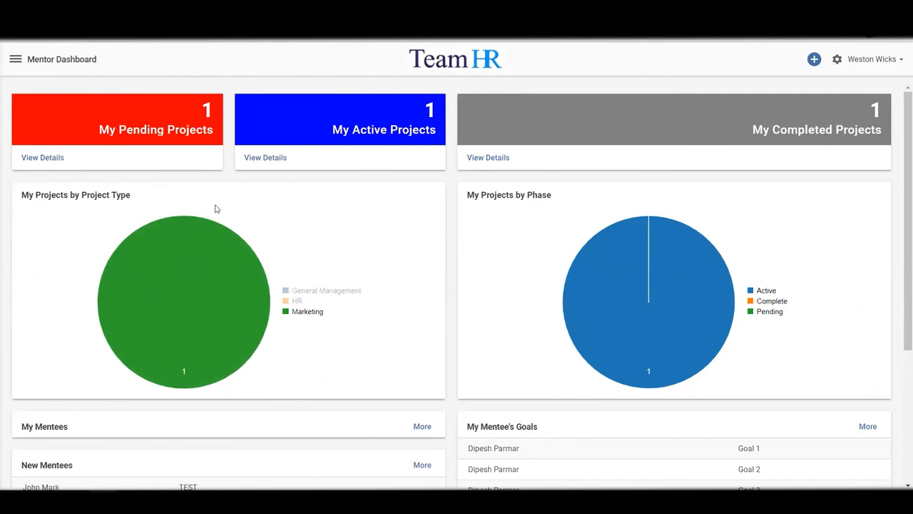
{"action": "scroll", "scroll_direction": "down", "scroll_amount": 3}
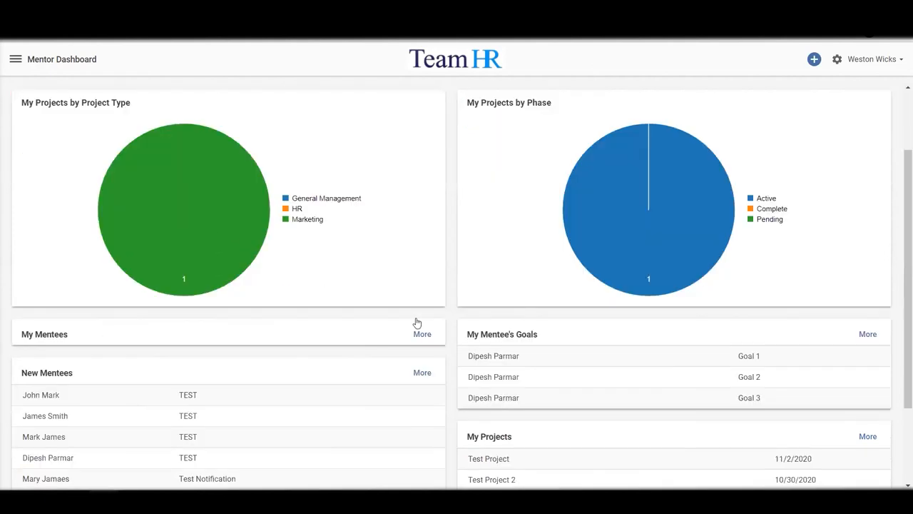
{"action": "scroll", "scroll_direction": "down", "scroll_amount": 3}
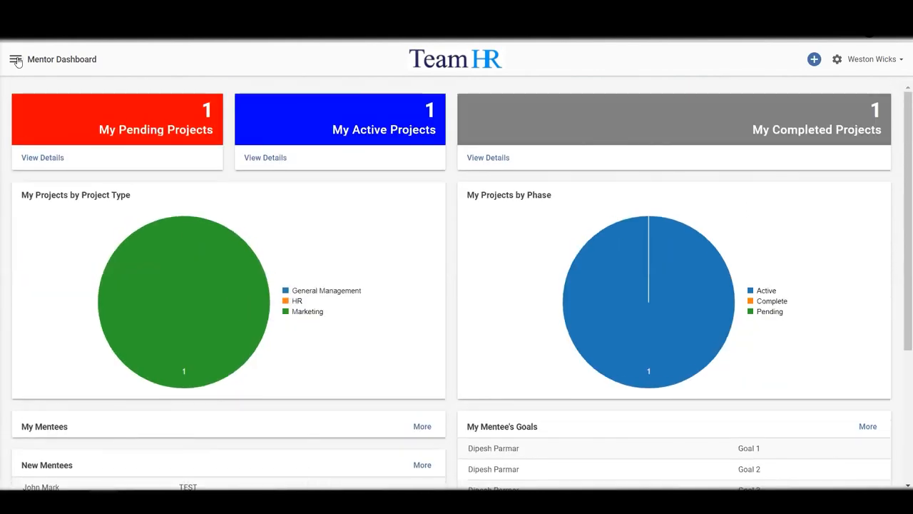
{"action": "left_click", "coordinate": [16, 60]}
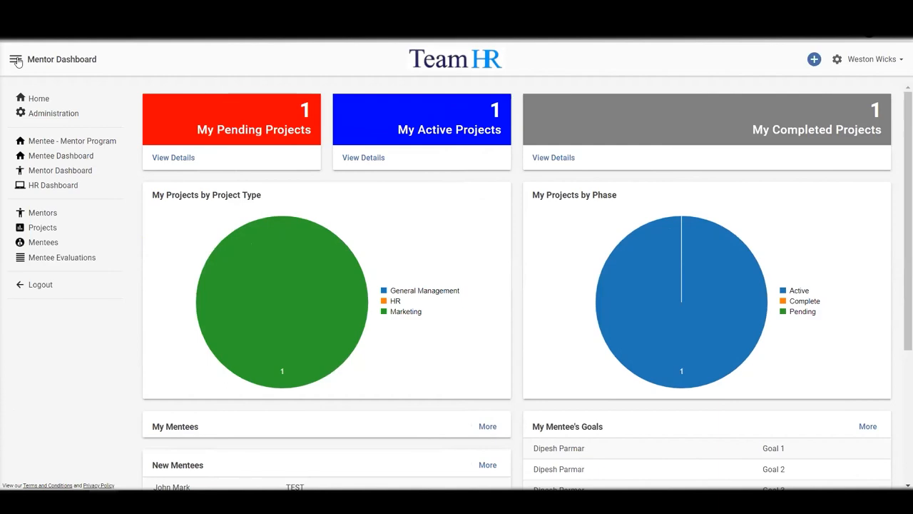
Step: Switch to the HR Dashboard and review tracking charts plus All Mentee and Mentor Records
{"action": "left_click", "coordinate": [51, 185]}
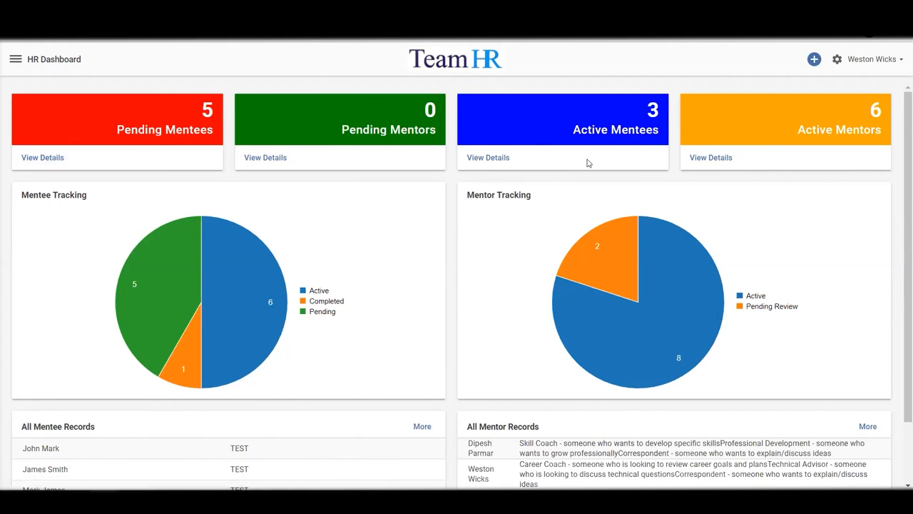
{"action": "mouse_move", "coordinate": [734, 208]}
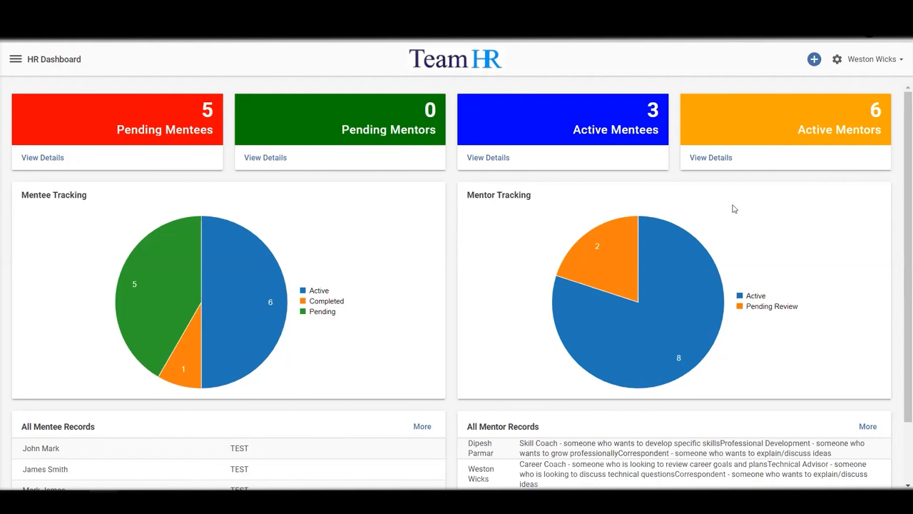
{"action": "mouse_move", "coordinate": [383, 280]}
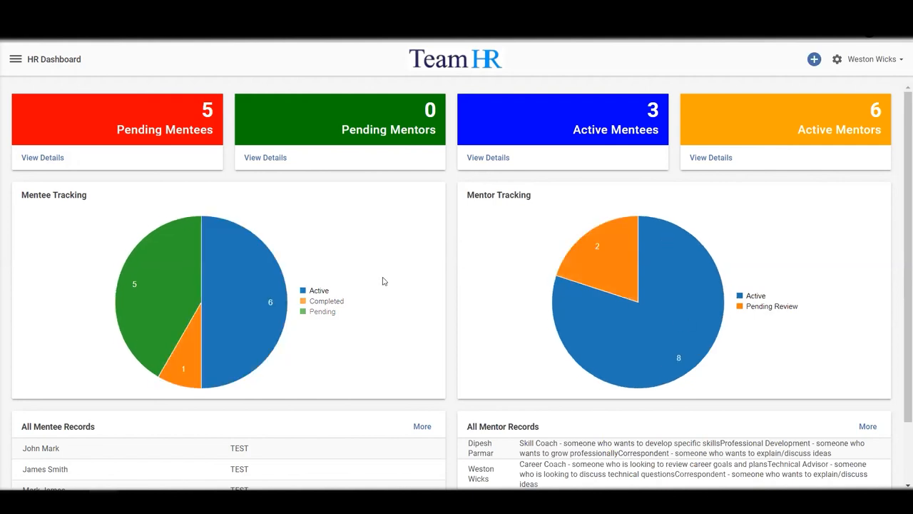
{"action": "scroll", "scroll_direction": "down", "scroll_amount": 3}
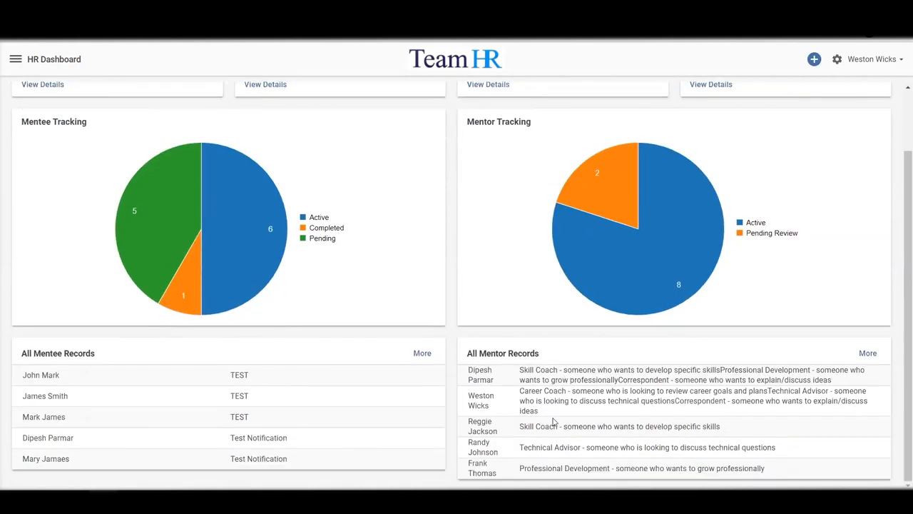
{"action": "scroll", "scroll_direction": "up", "scroll_amount": 3}
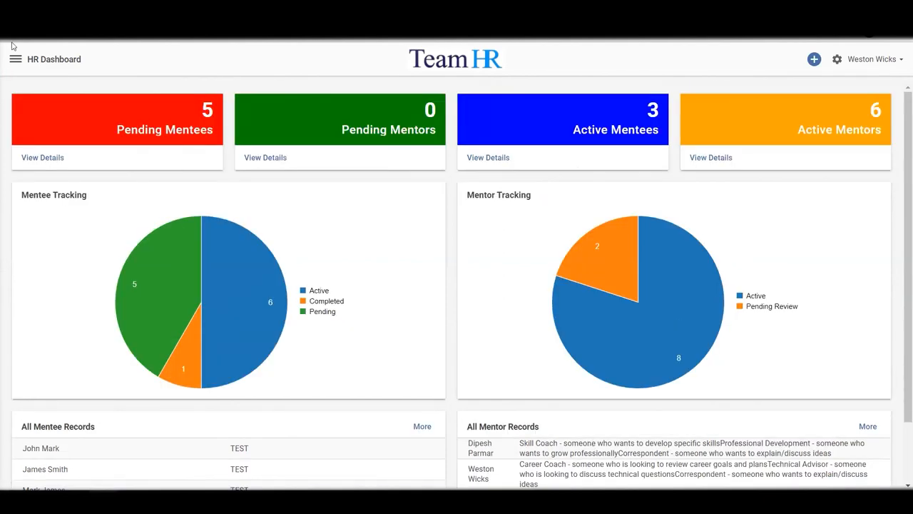
Step: Browse the Mentors, Projects, Mentees and Mentee Evaluations record lists from the side navigation
{"action": "left_click", "coordinate": [16, 60]}
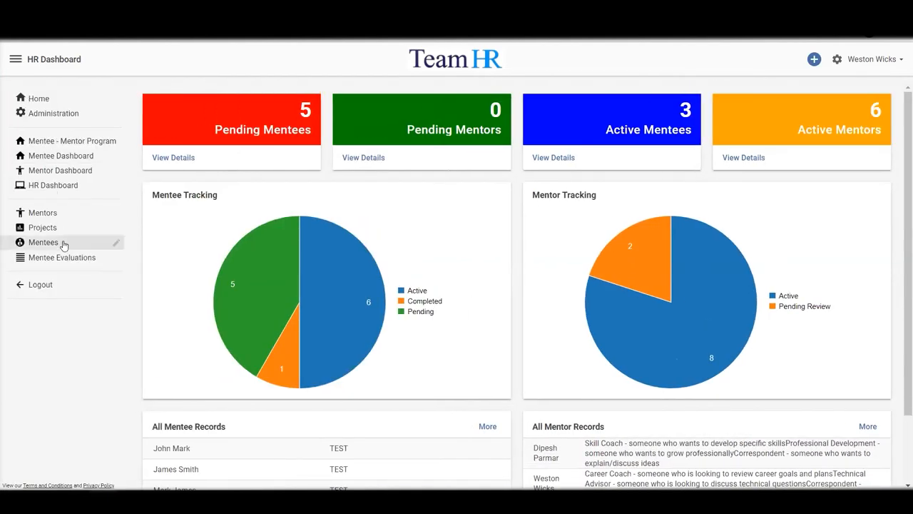
{"action": "mouse_move", "coordinate": [43, 214]}
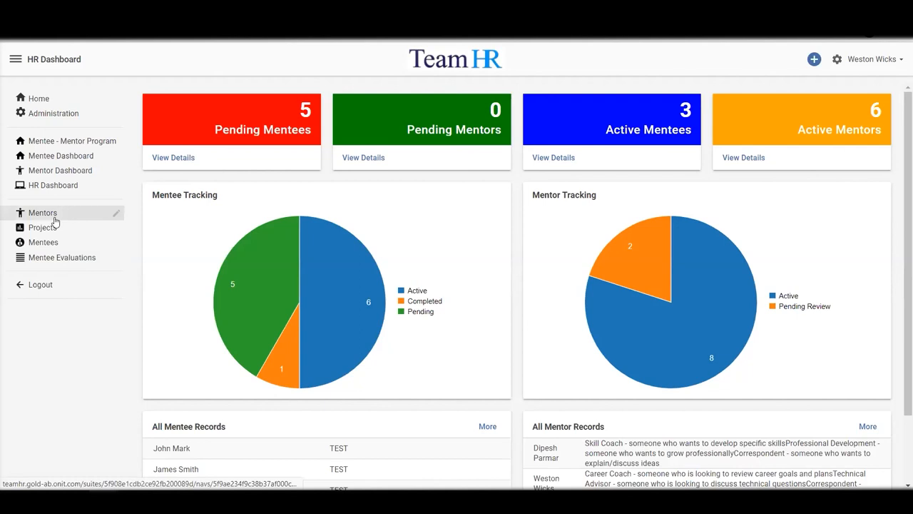
{"action": "mouse_move", "coordinate": [46, 213]}
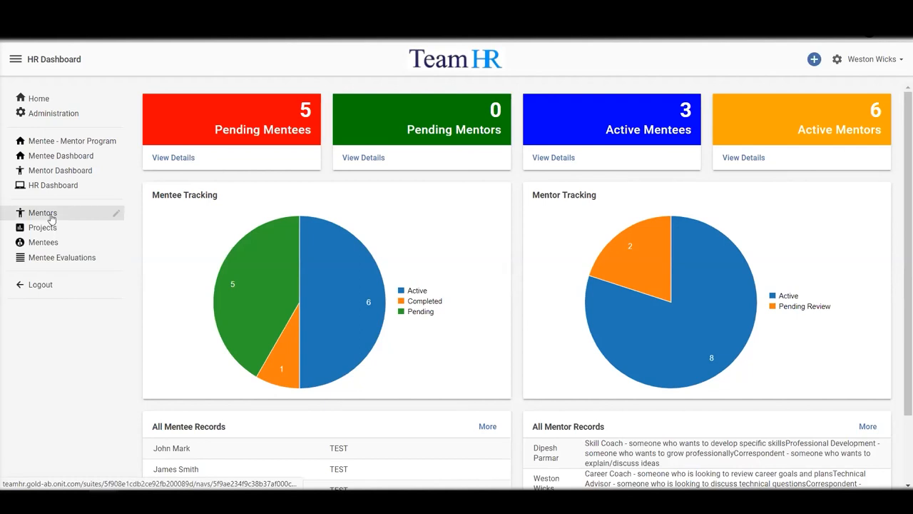
{"action": "left_click", "coordinate": [42, 212]}
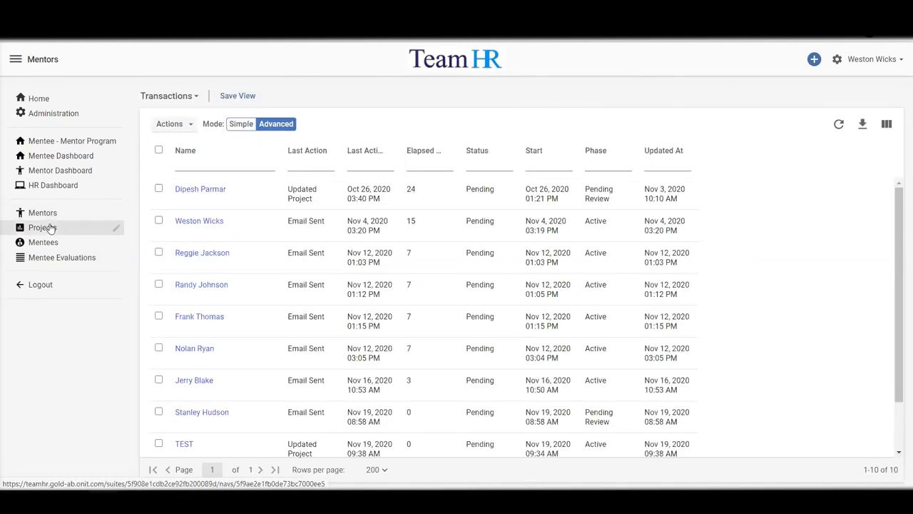
{"action": "left_click", "coordinate": [41, 227]}
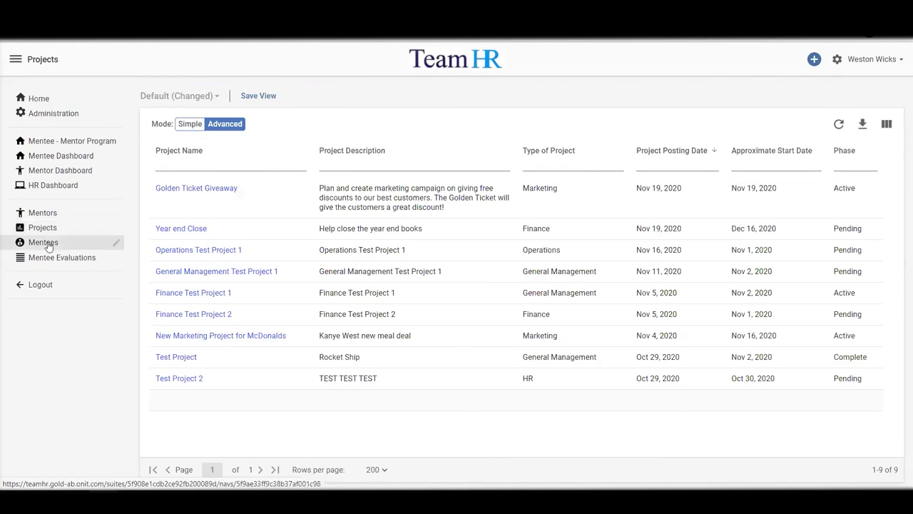
{"action": "left_click", "coordinate": [42, 243]}
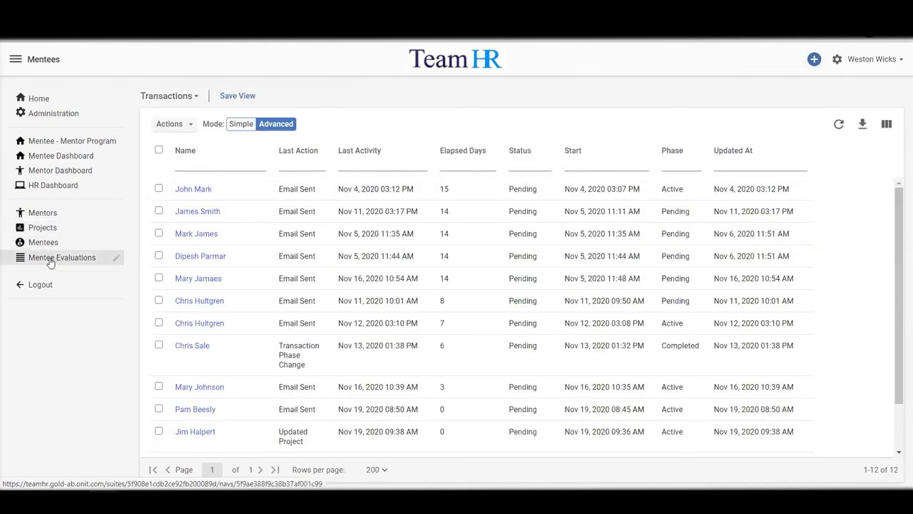
{"action": "left_click", "coordinate": [62, 257]}
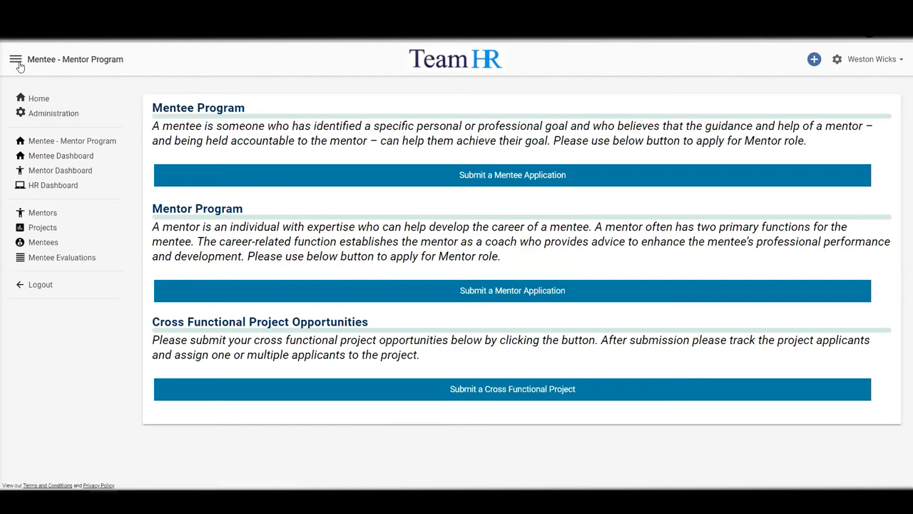
Step: Close the navigation menu, leaving the Mentee - Mentor Program home page on screen
{"action": "left_click", "coordinate": [16, 60]}
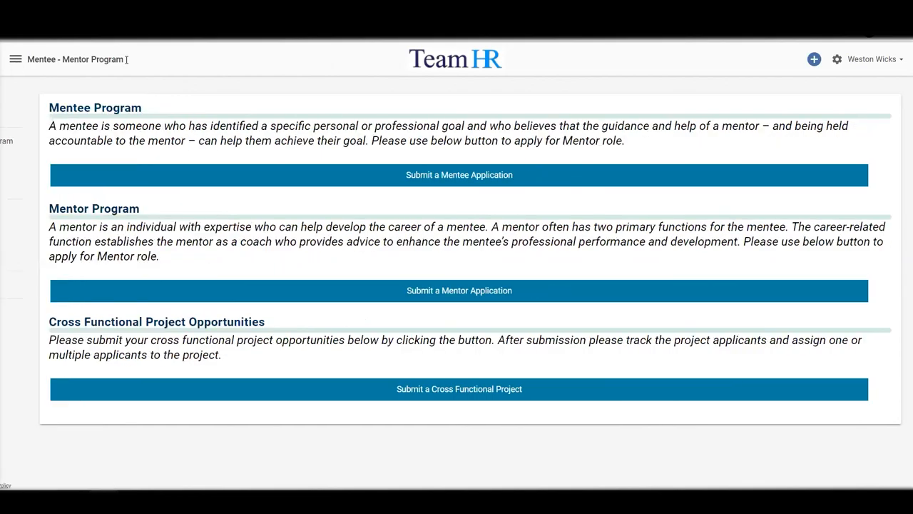